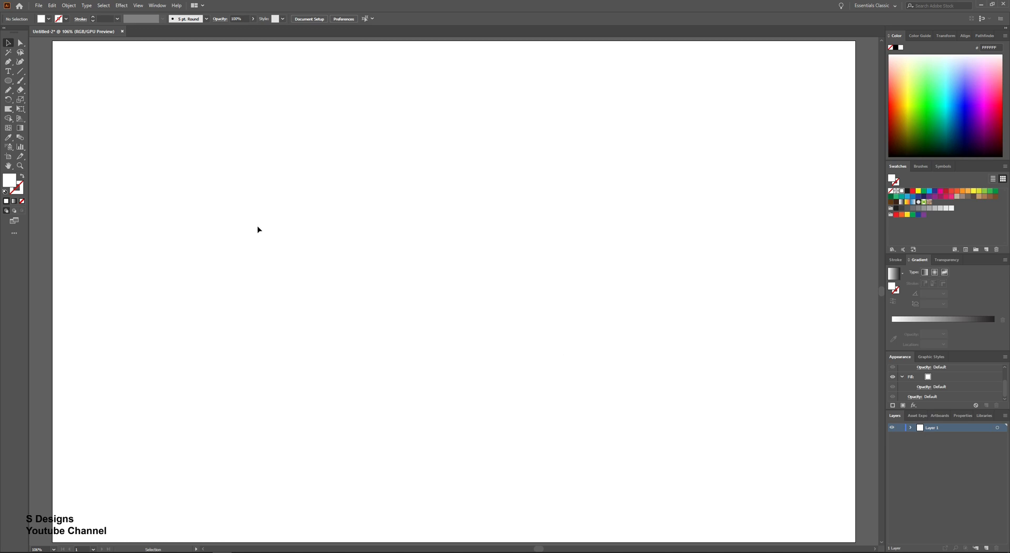
pyautogui.moveTo(37, 120)
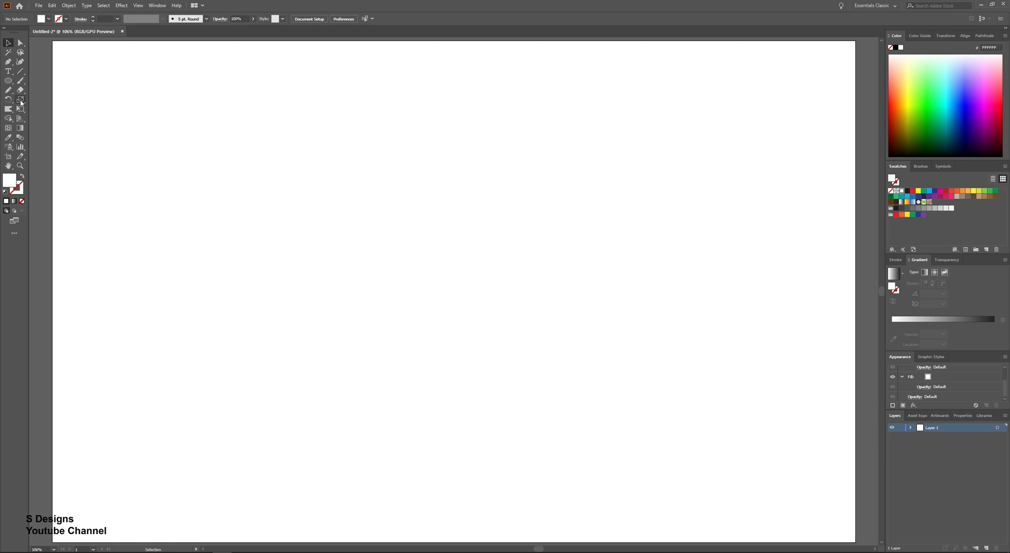
# Create a point-text object reading JEANS near the centre of the artboard.
pyautogui.click(9, 73)
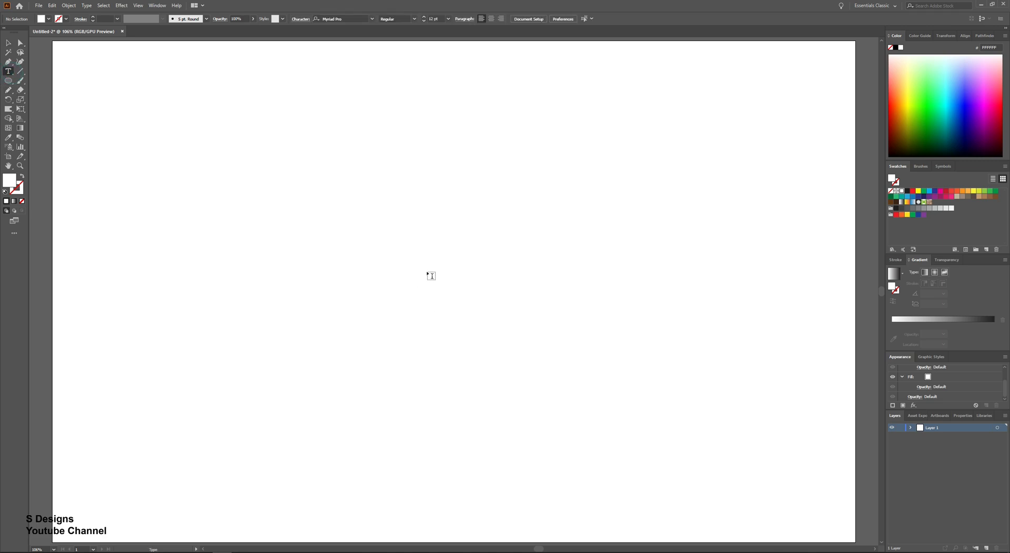
pyautogui.click(431, 276)
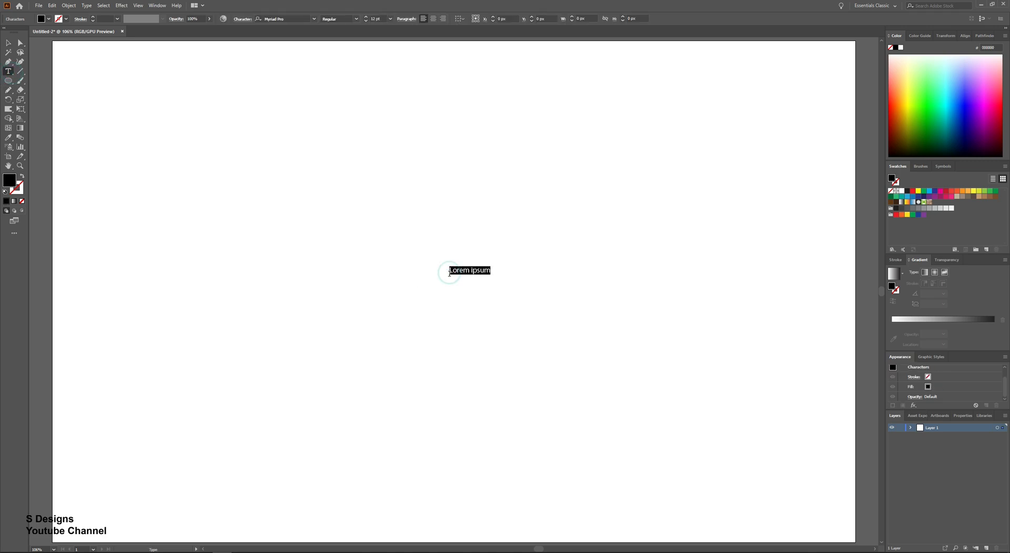
pyautogui.write('JEA')
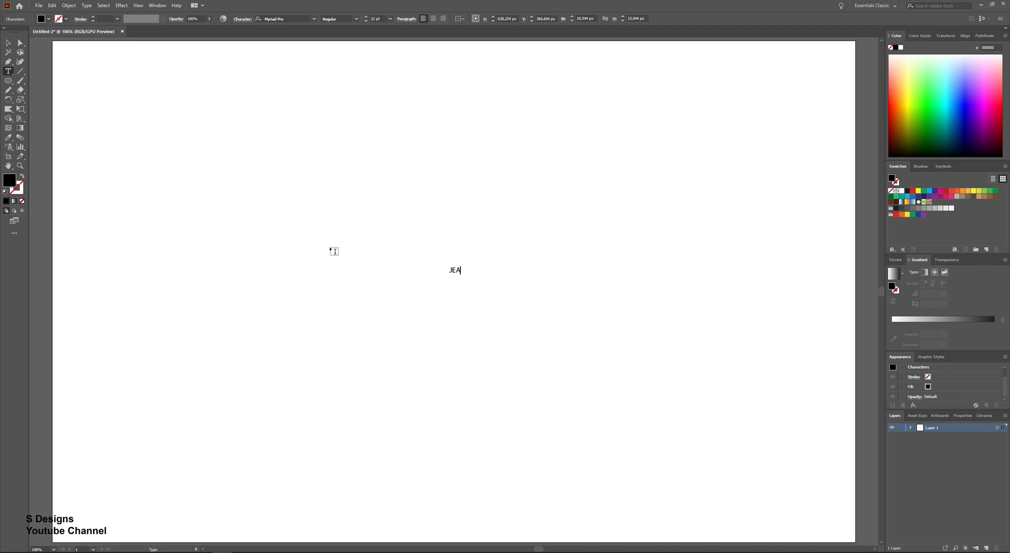
pyautogui.write('NS')
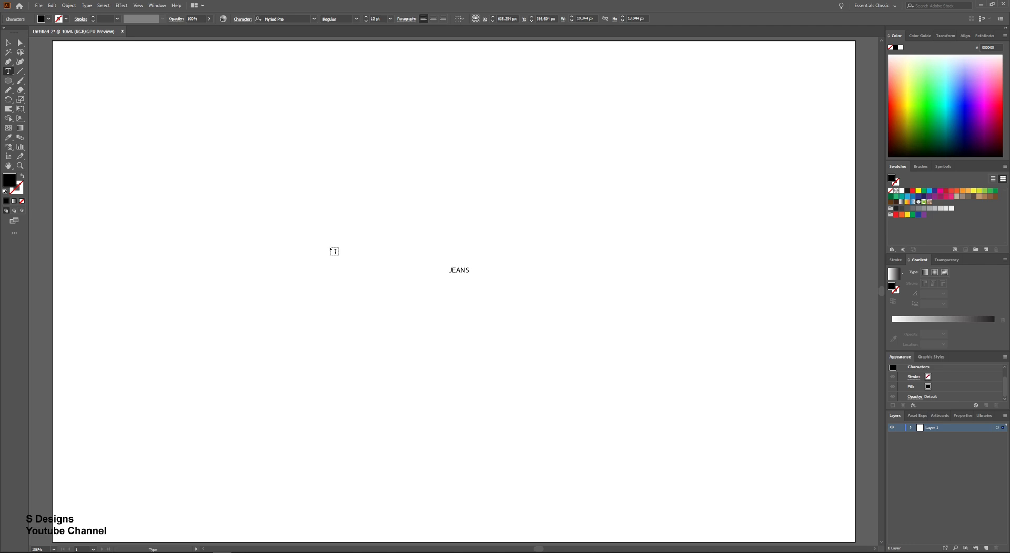
# Enlarge JEANS across the artboard, set it in Franklin Gothic Heavy and reposition it.
pyautogui.click(8, 42)
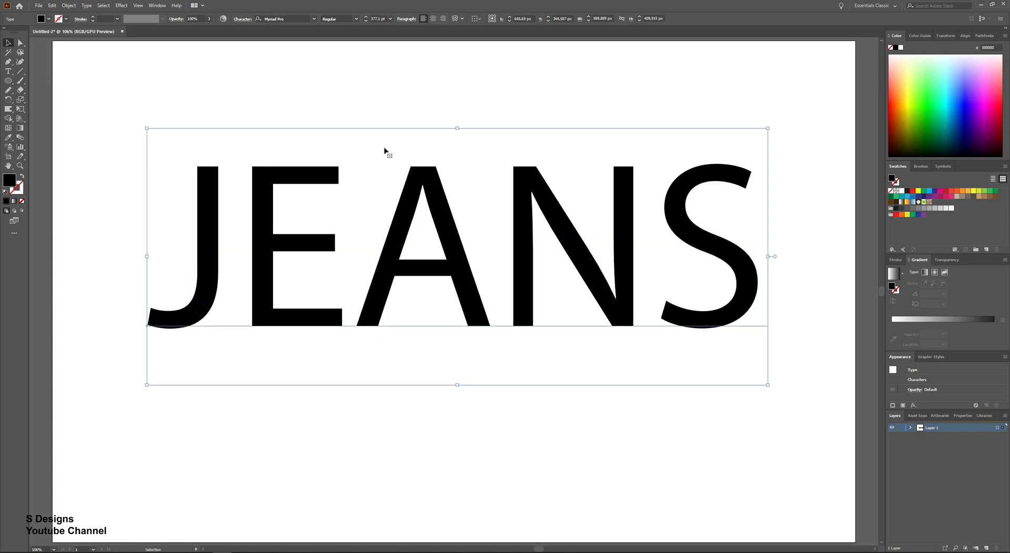
pyautogui.click(308, 19)
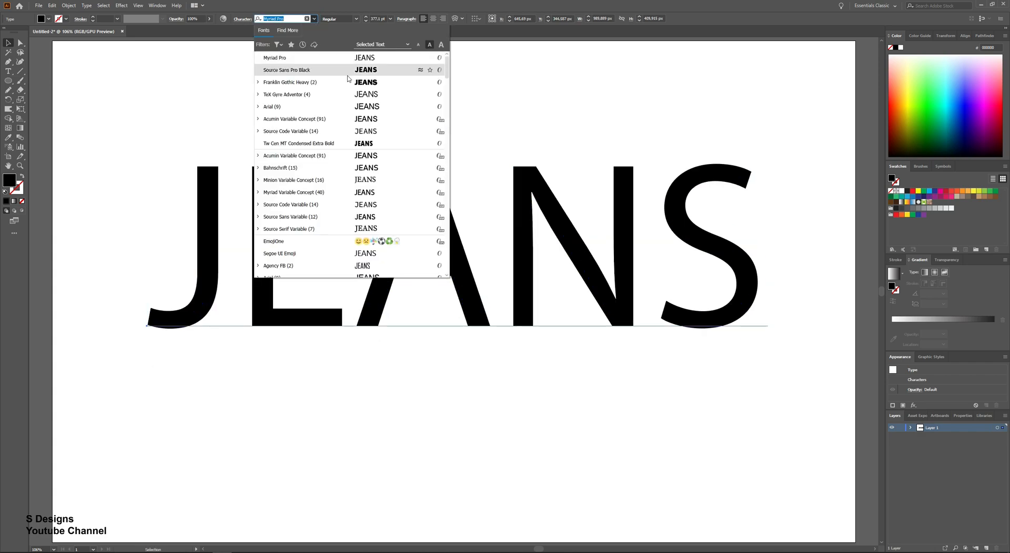
pyautogui.click(288, 83)
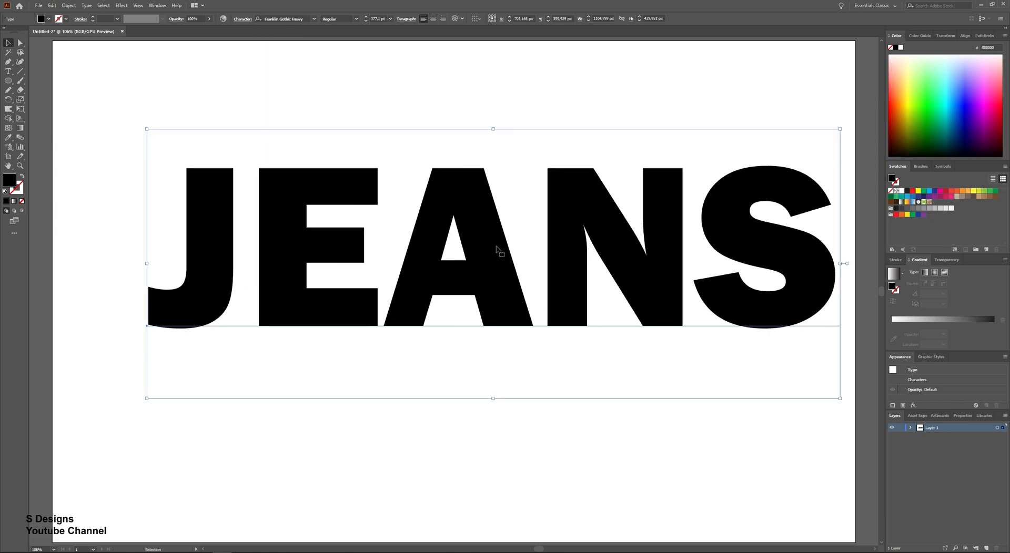
pyautogui.moveTo(495, 252); pyautogui.dragTo(461, 252)
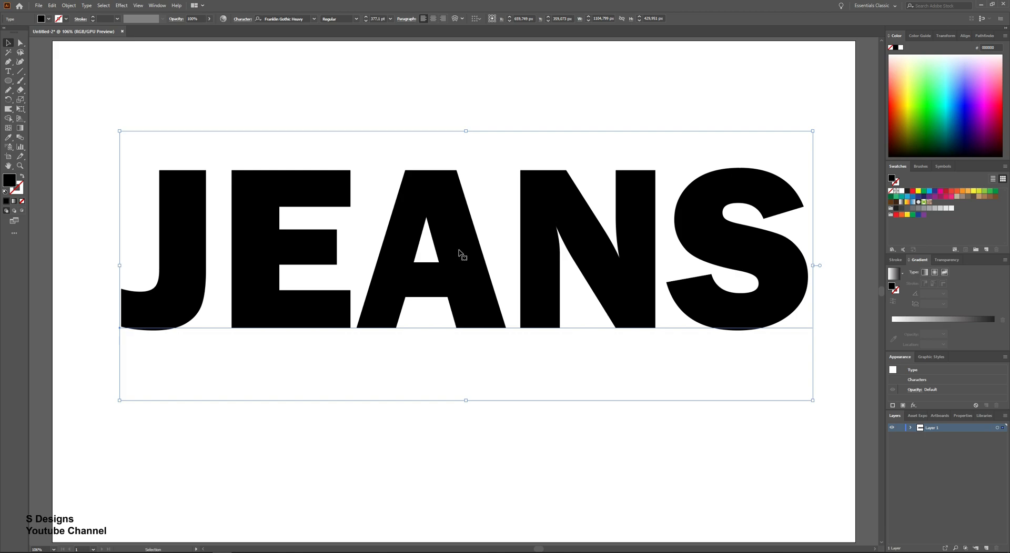
# Expand the JEANS text (Object and Fill) into vector shapes and ungroup the letters.
pyautogui.click(69, 5)
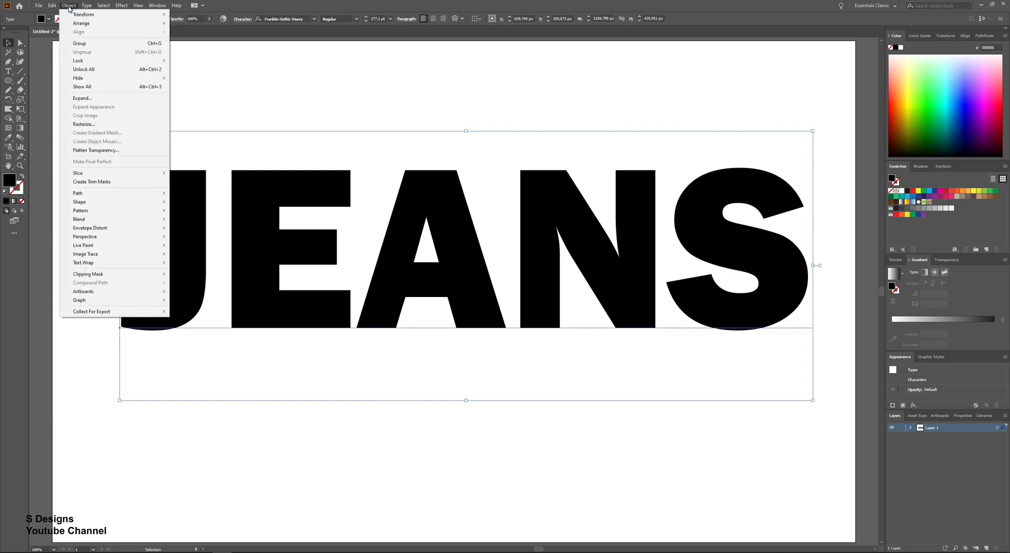
pyautogui.click(82, 99)
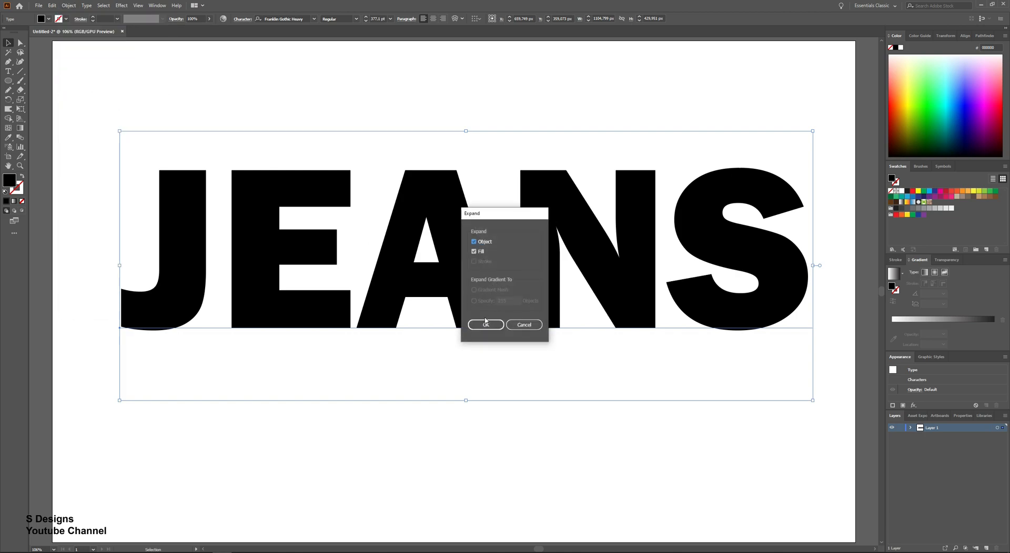
pyautogui.click(485, 325)
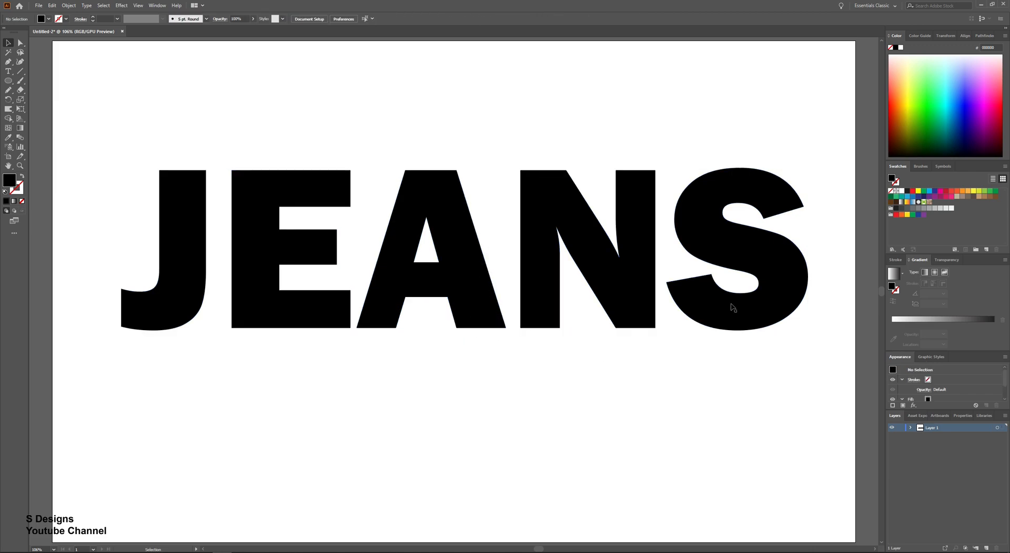
pyautogui.rightClick(703, 235)
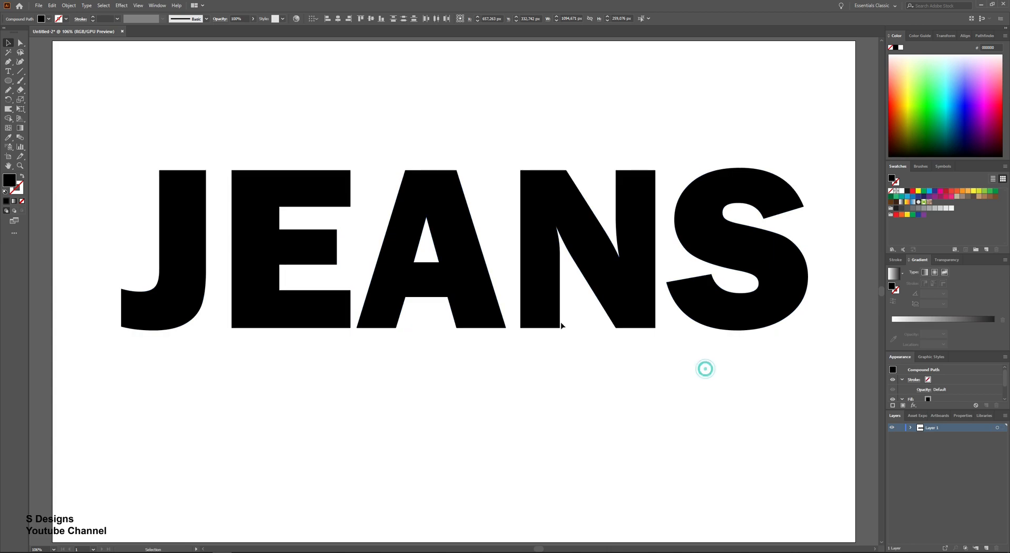
# Recolour the letters from swatches: orange J, yellow E, pink-red A, green N, dark blue S.
pyautogui.click(197, 224)
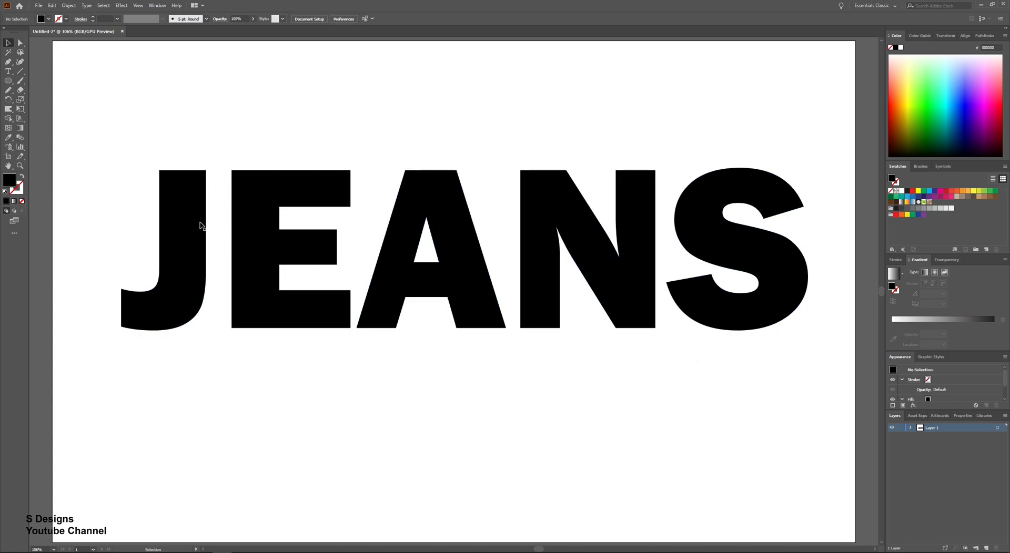
pyautogui.click(179, 252)
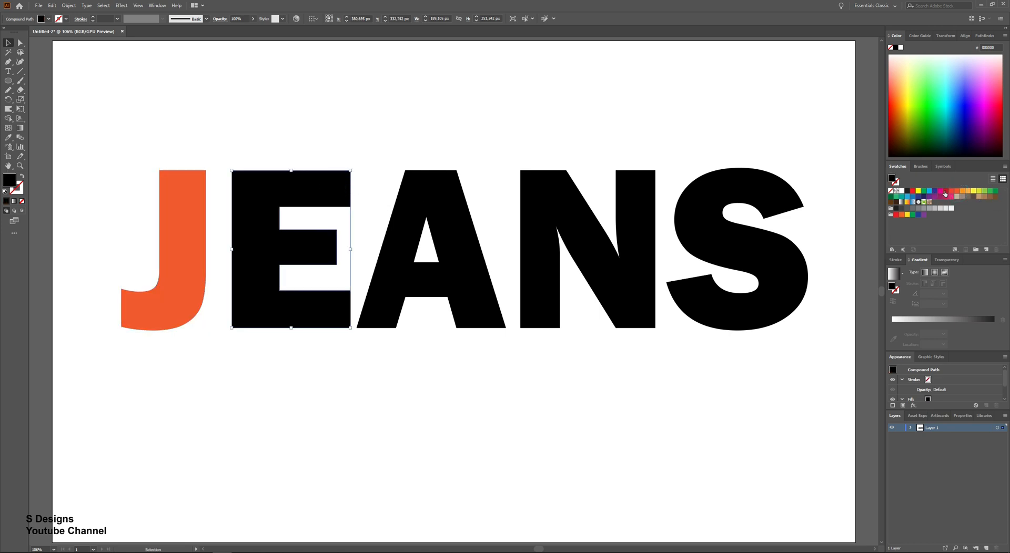
pyautogui.click(957, 191)
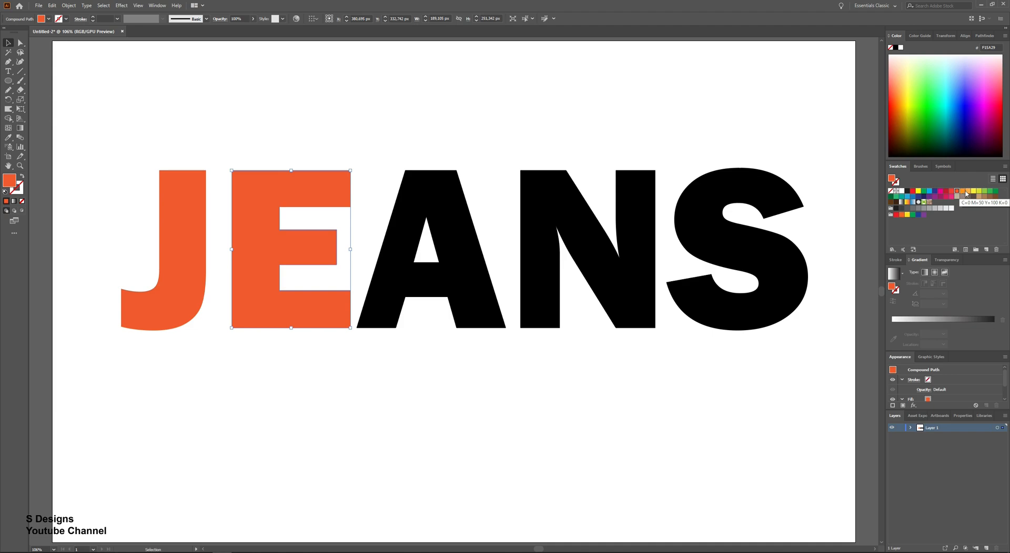
pyautogui.click(968, 192)
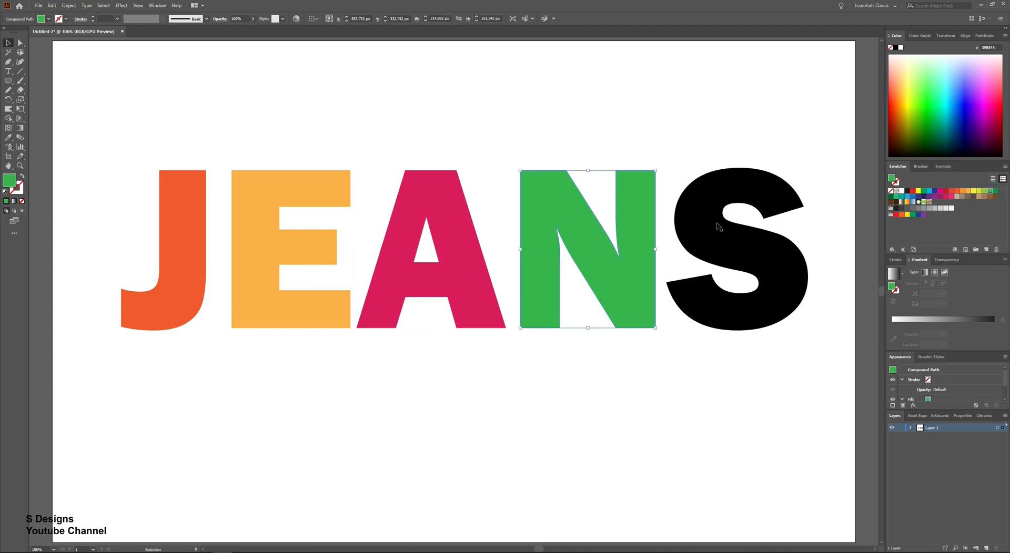
pyautogui.click(737, 248)
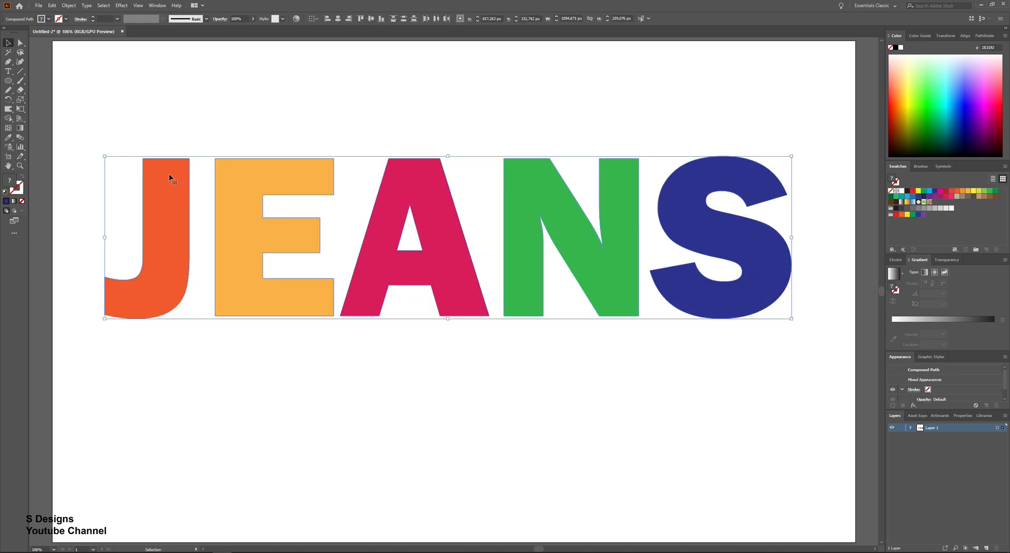
# Apply Effect > Stylize > Scribble to all letters with adjusted path overlap and curviness.
pyautogui.moveTo(171, 178); pyautogui.dragTo(442, 258)
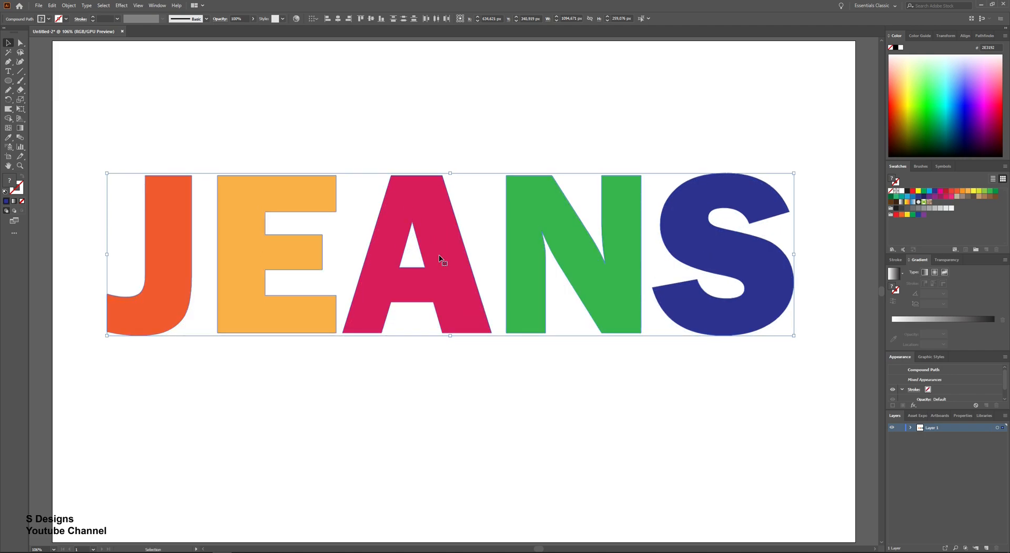
pyautogui.click(118, 7)
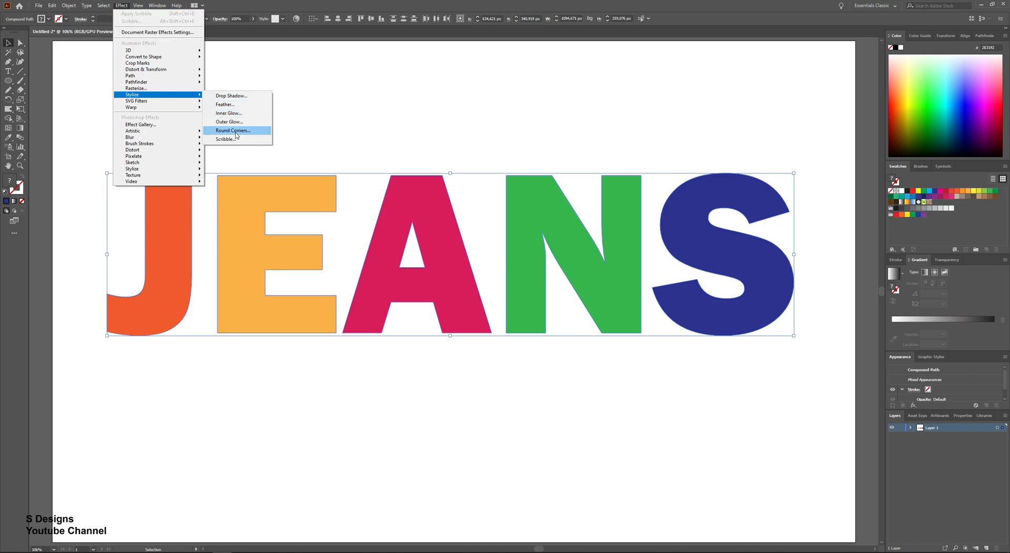
pyautogui.click(226, 139)
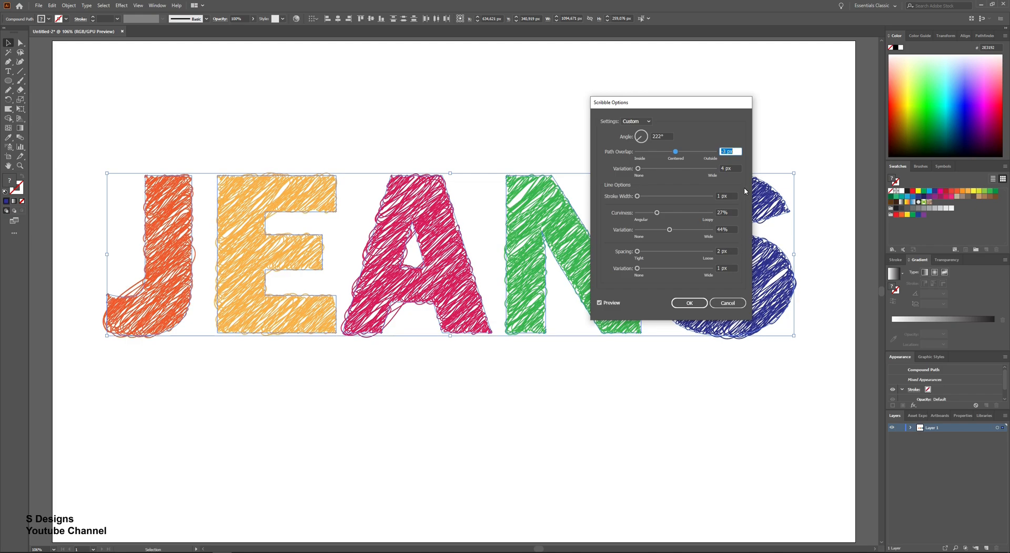
pyautogui.click(726, 197)
pyautogui.write('26')
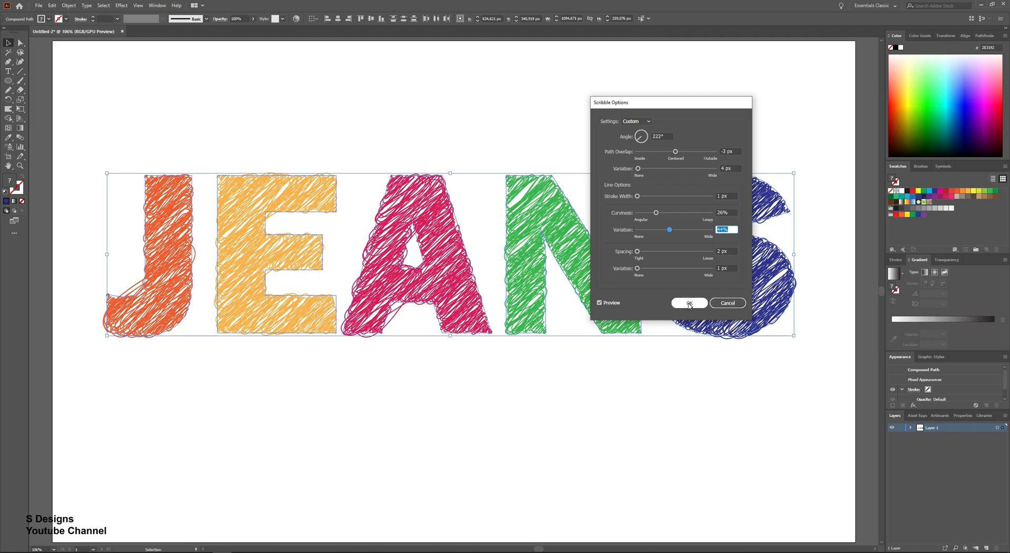
pyautogui.click(689, 304)
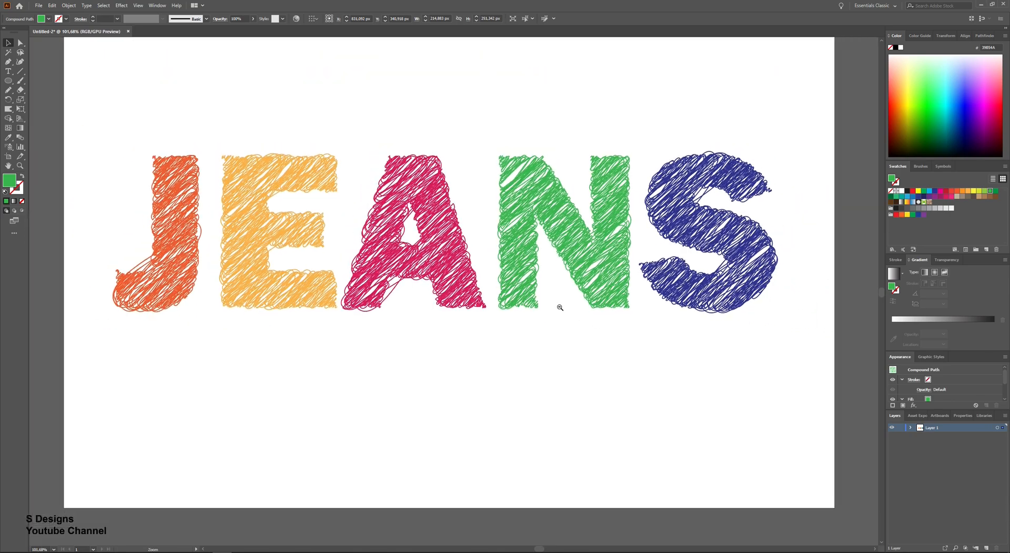
# Place the denim image, stretch it over the artboard and arrange it below the letters in Layers.
pyautogui.click(559, 232)
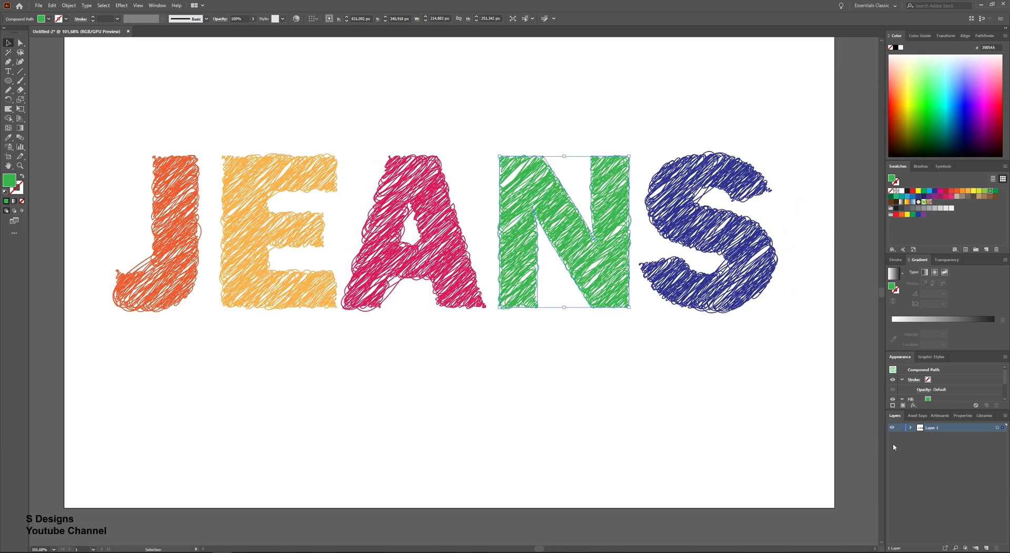
pyautogui.click(909, 428)
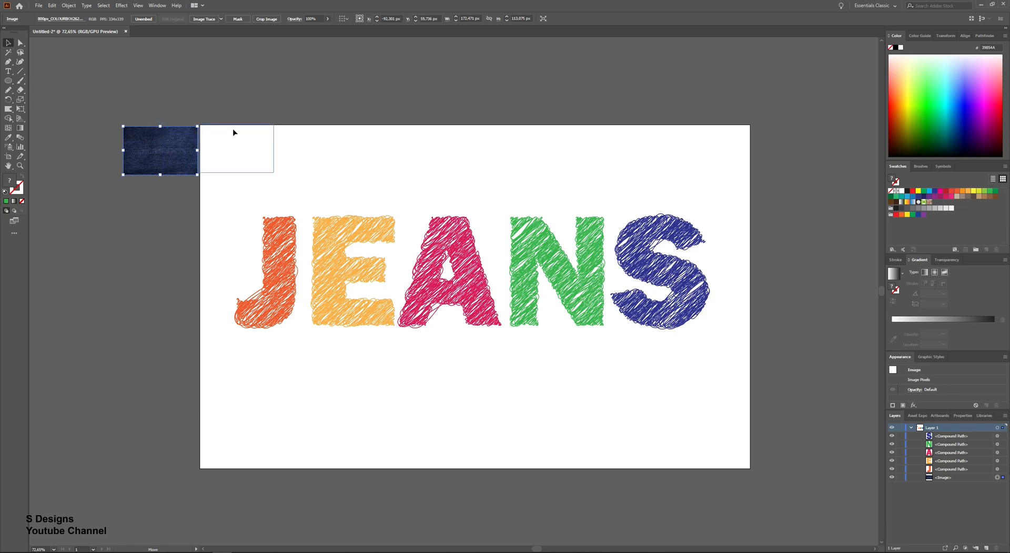
pyautogui.moveTo(160, 149); pyautogui.dragTo(237, 150)
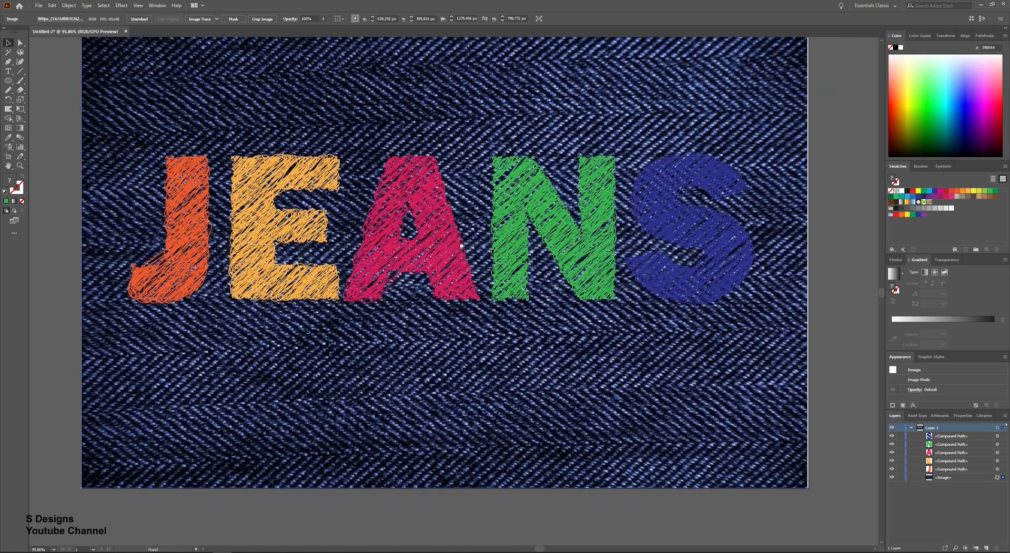
pyautogui.click(692, 234)
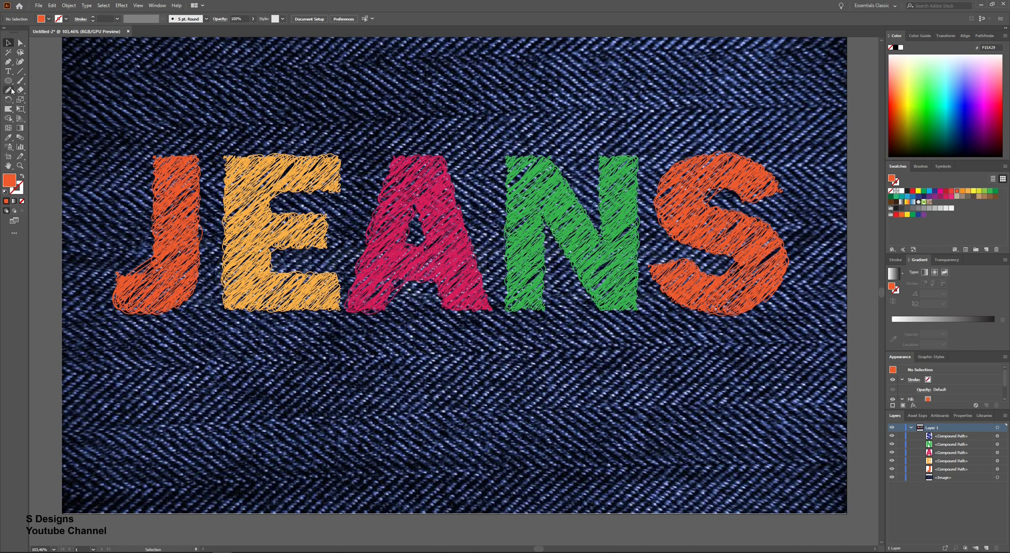
# Draw freehand Pencil drips hanging below the J, E, A and N in each letter's colour.
pyautogui.click(166, 231)
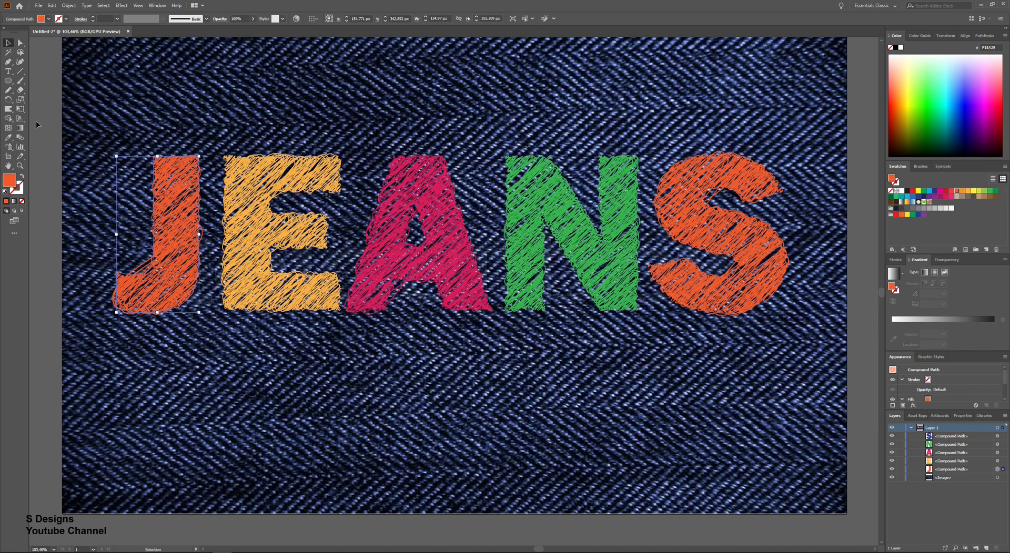
pyautogui.click(6, 99)
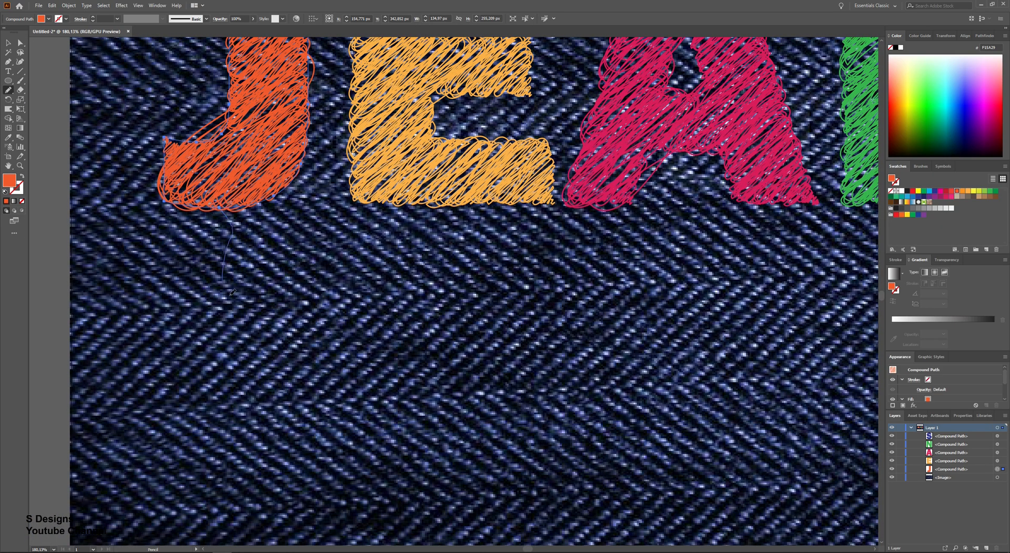
pyautogui.moveTo(225, 206); pyautogui.dragTo(194, 377)
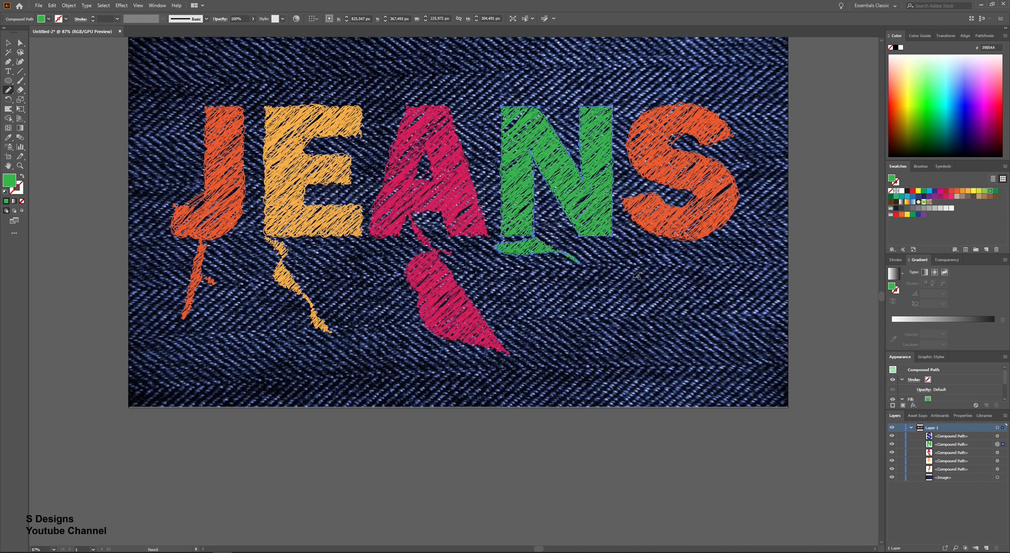
pyautogui.click(713, 192)
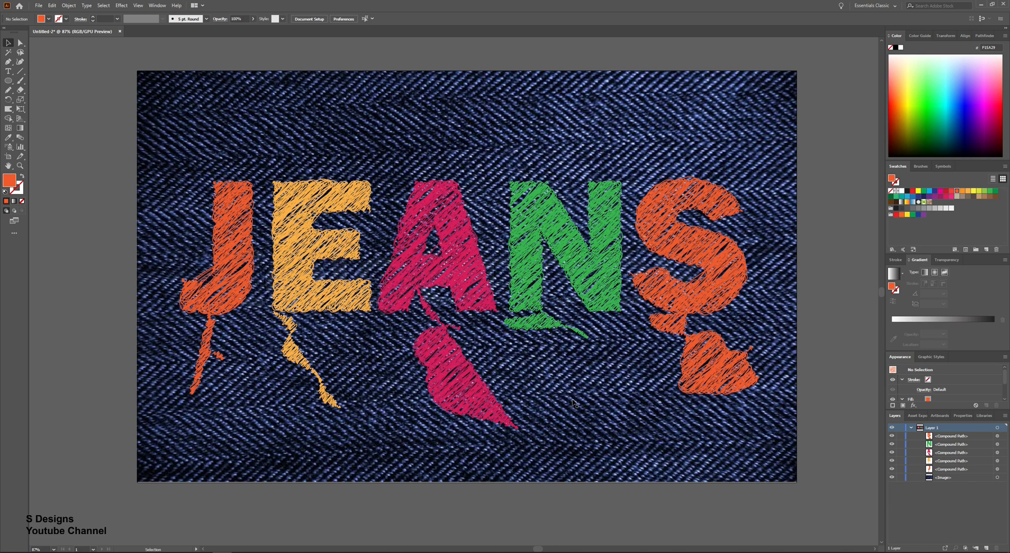
# Expand Appearance on the yellow E, then draw a curly stitch rising from its top.
pyautogui.click(313, 242)
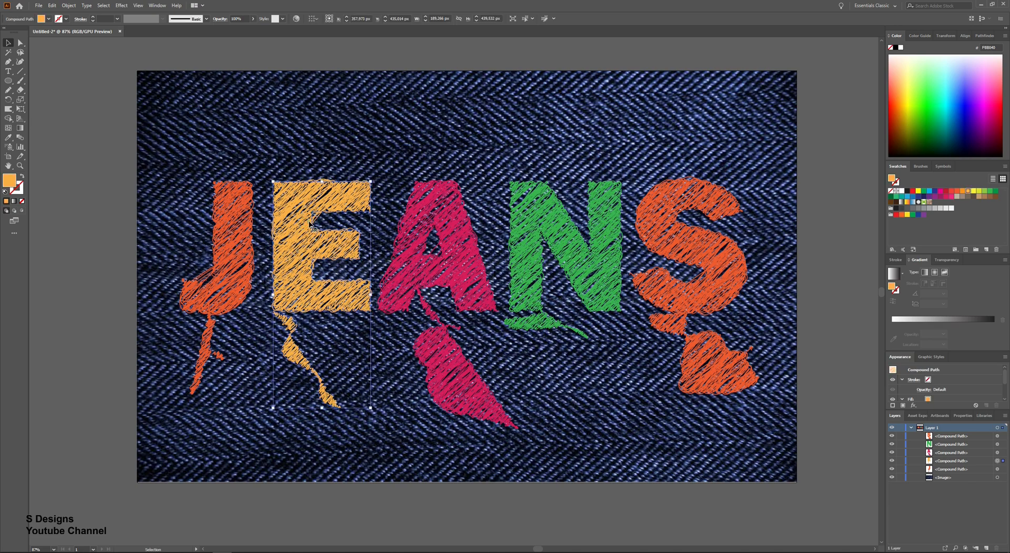
pyautogui.click(73, 7)
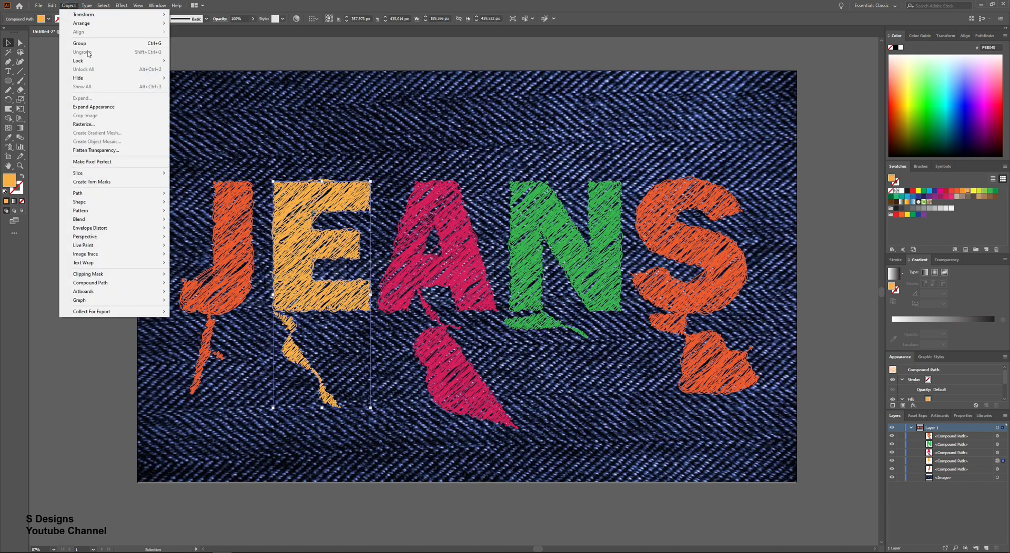
pyautogui.click(83, 44)
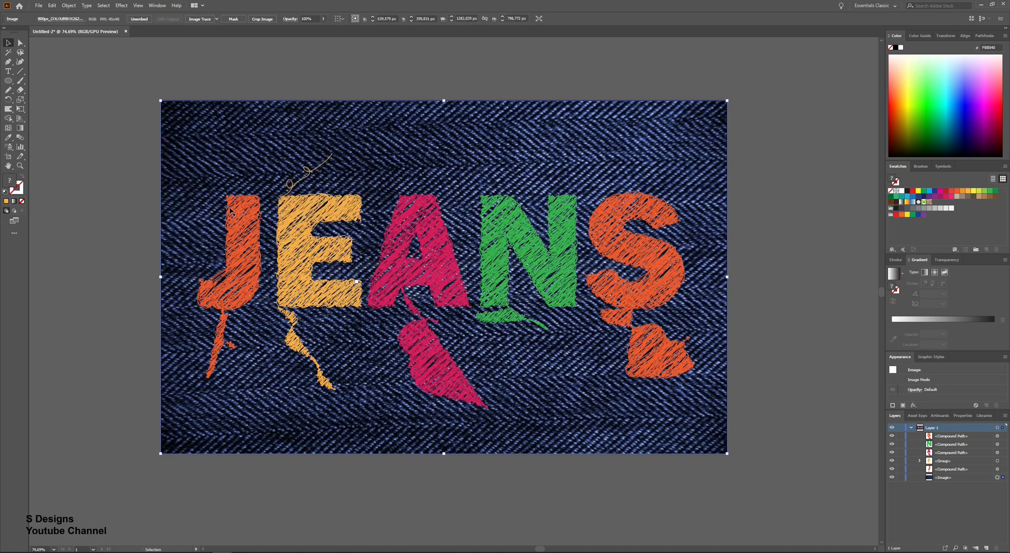
# Expand Appearance on the J, A, N and S and draw thread stitches from their tops.
pyautogui.click(68, 6)
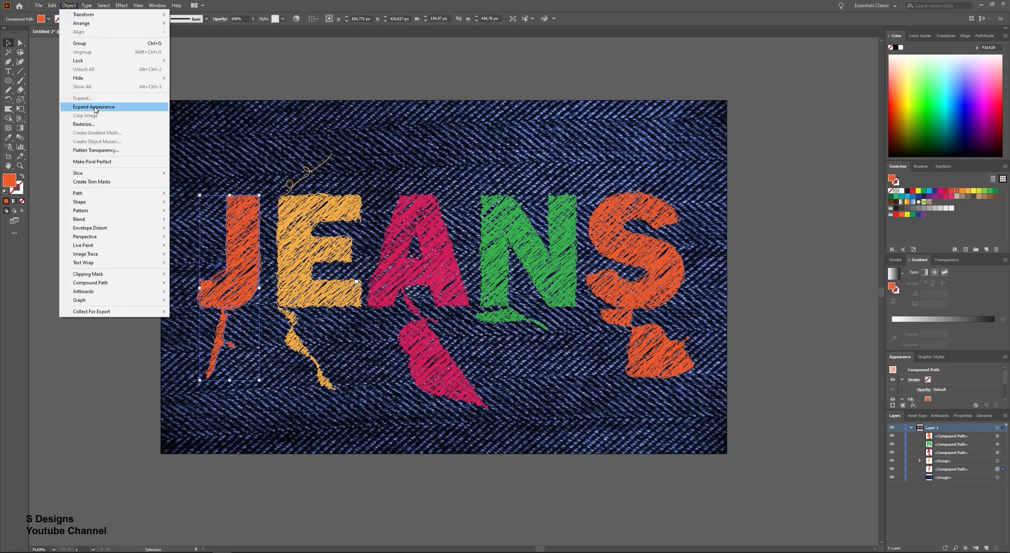
pyautogui.click(93, 107)
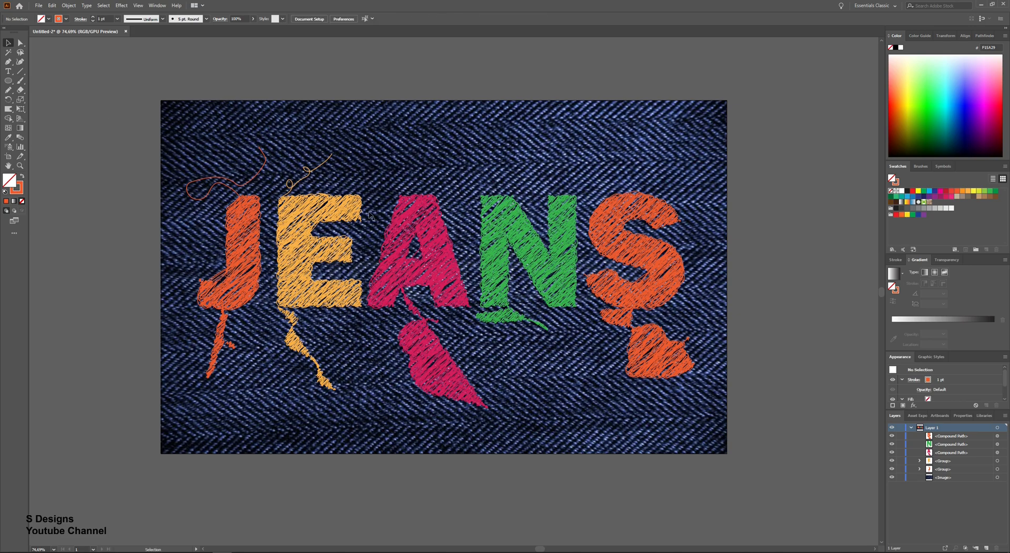
pyautogui.click(427, 252)
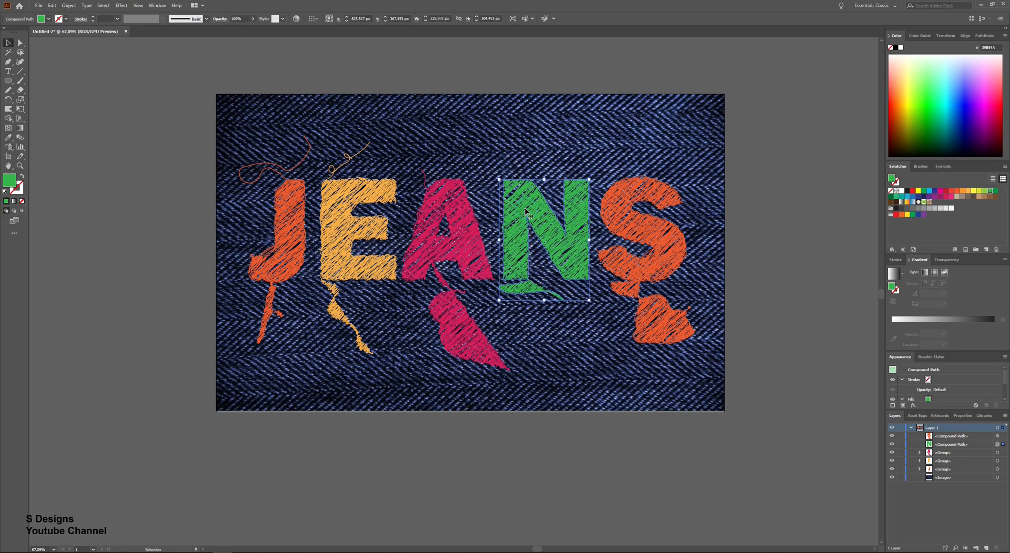
pyautogui.click(70, 6)
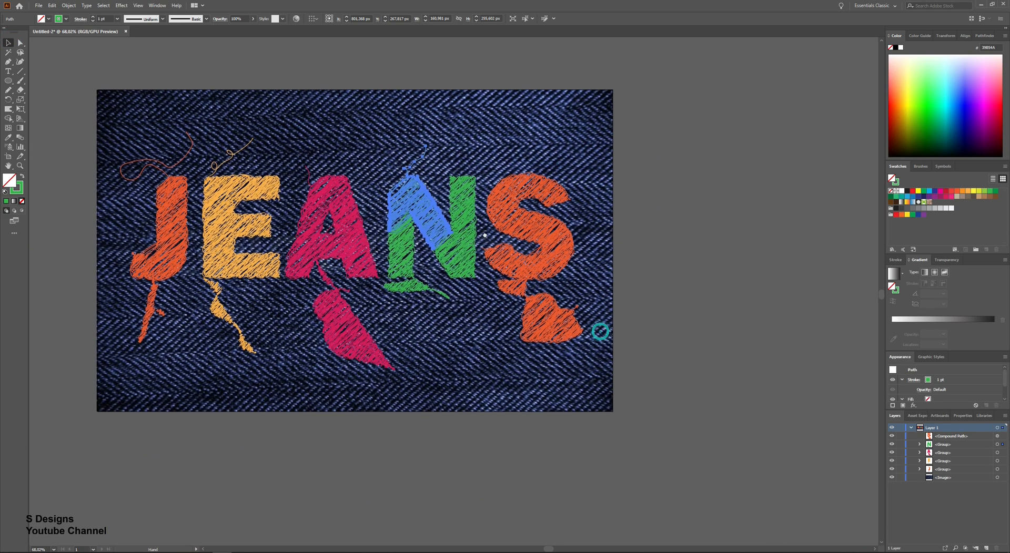
pyautogui.click(523, 238)
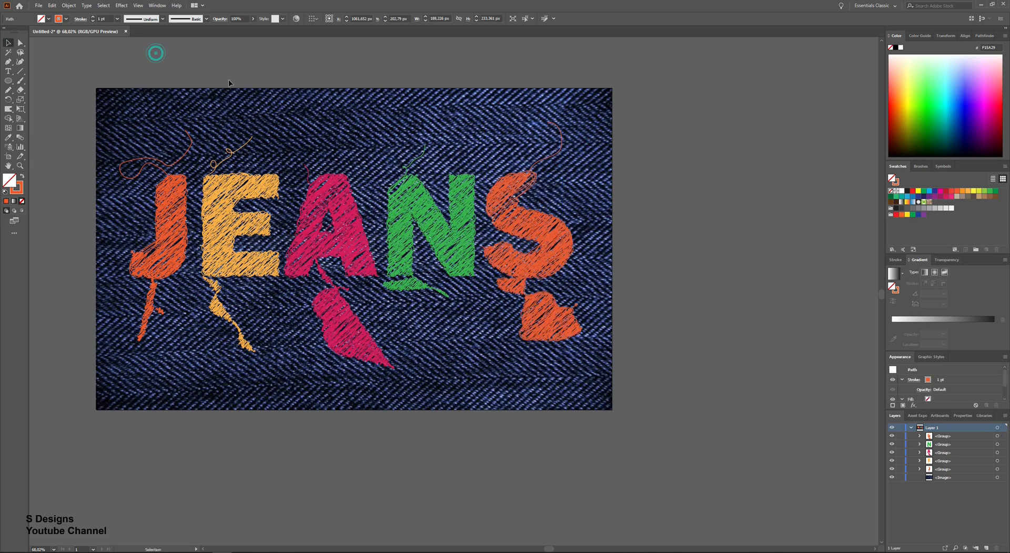
pyautogui.press('ctrl+-')
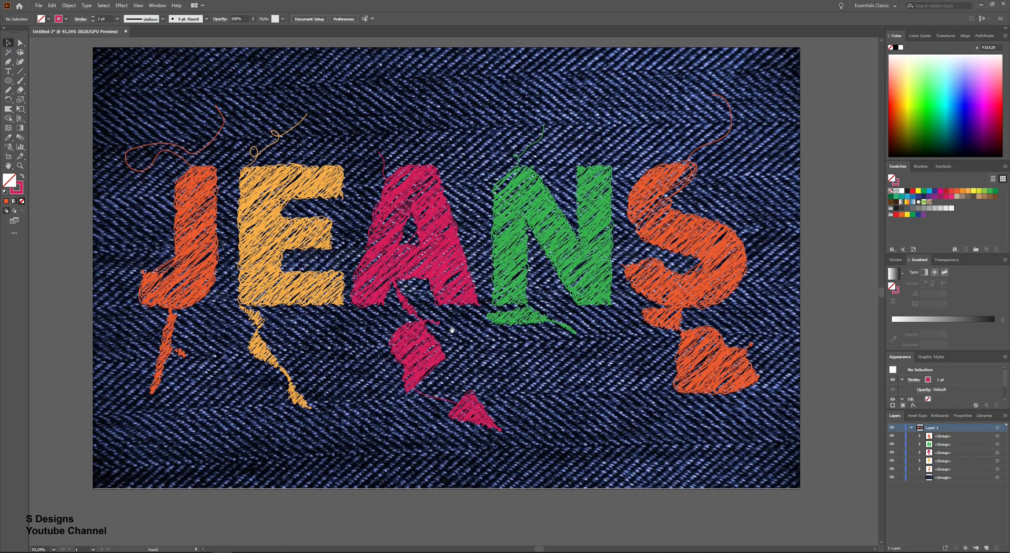
# Add a Multiply 75%, 1 px offset drop shadow to the pink A and green N.
pyautogui.click(120, 7)
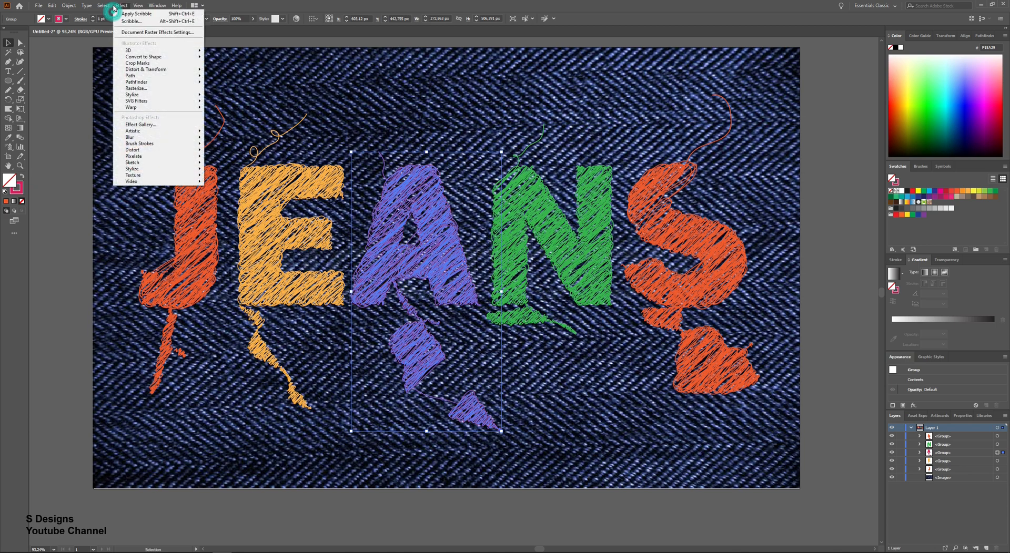
pyautogui.moveTo(132, 94)
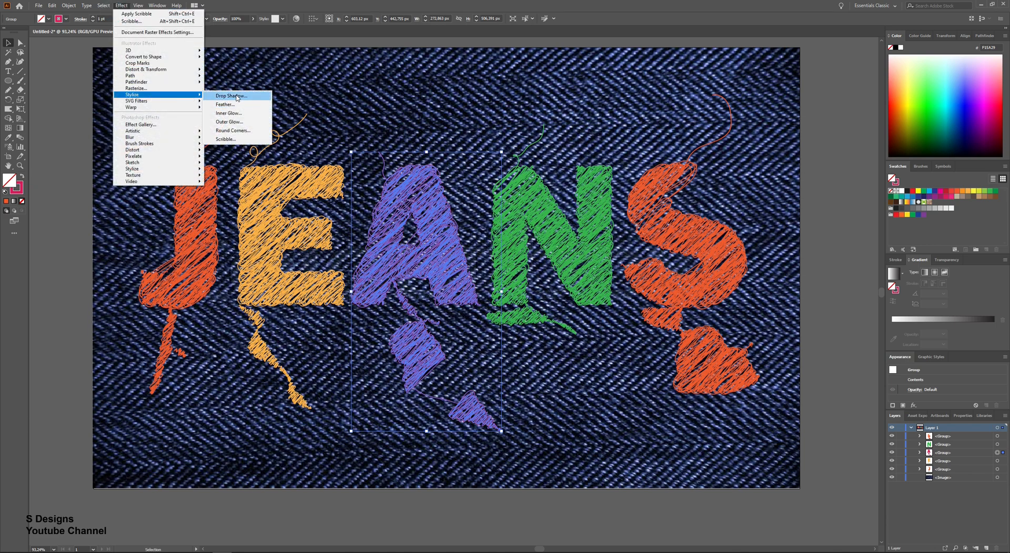
pyautogui.click(231, 95)
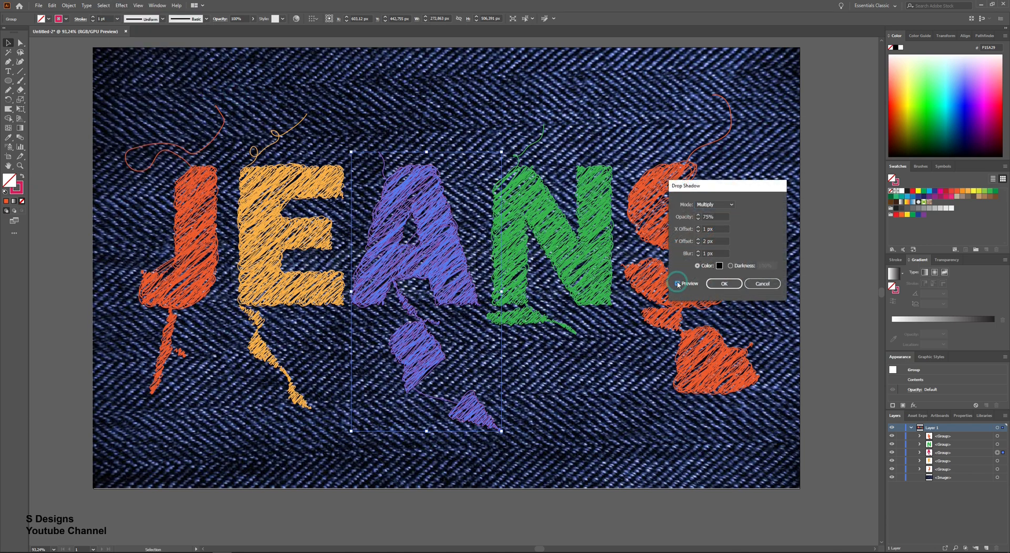
pyautogui.click(723, 284)
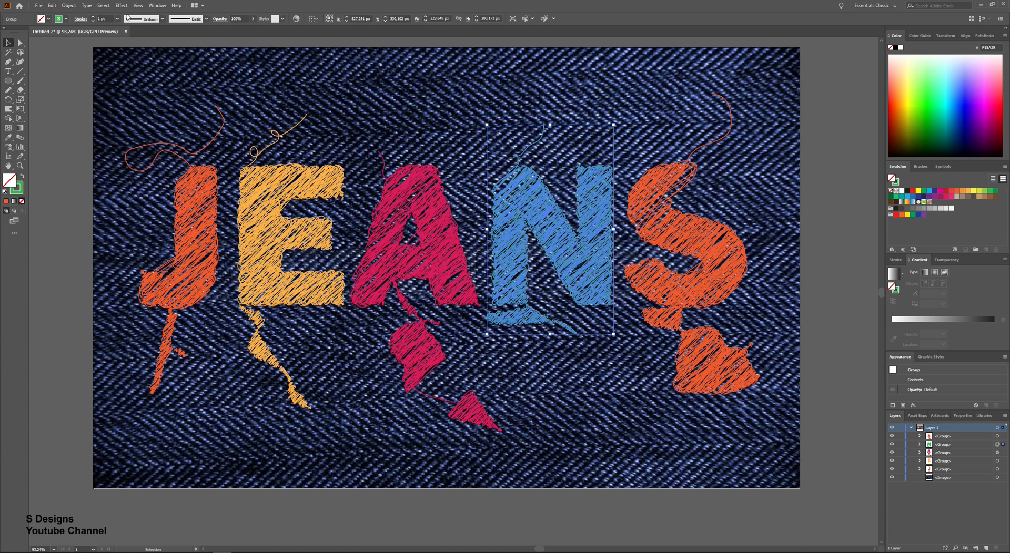
pyautogui.click(120, 6)
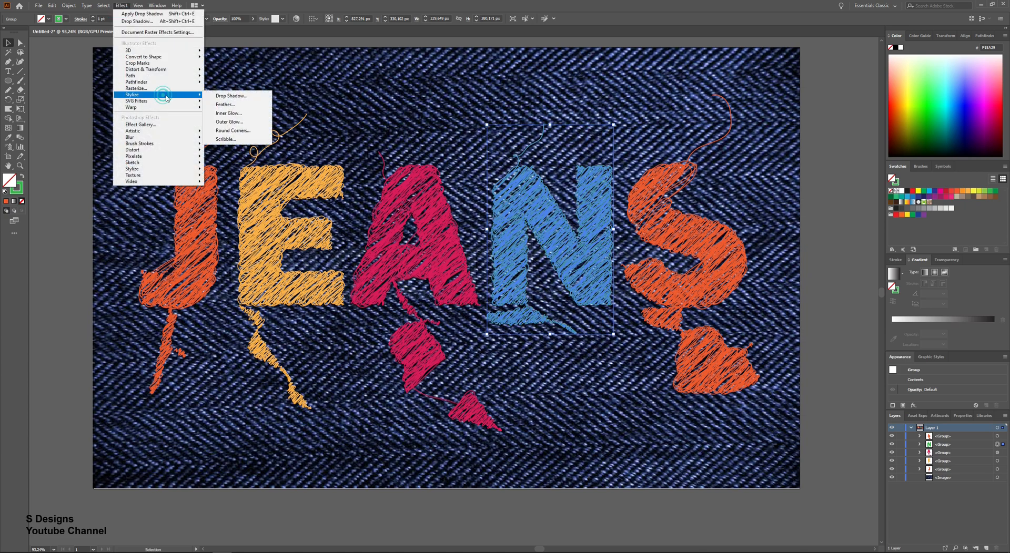
pyautogui.click(231, 96)
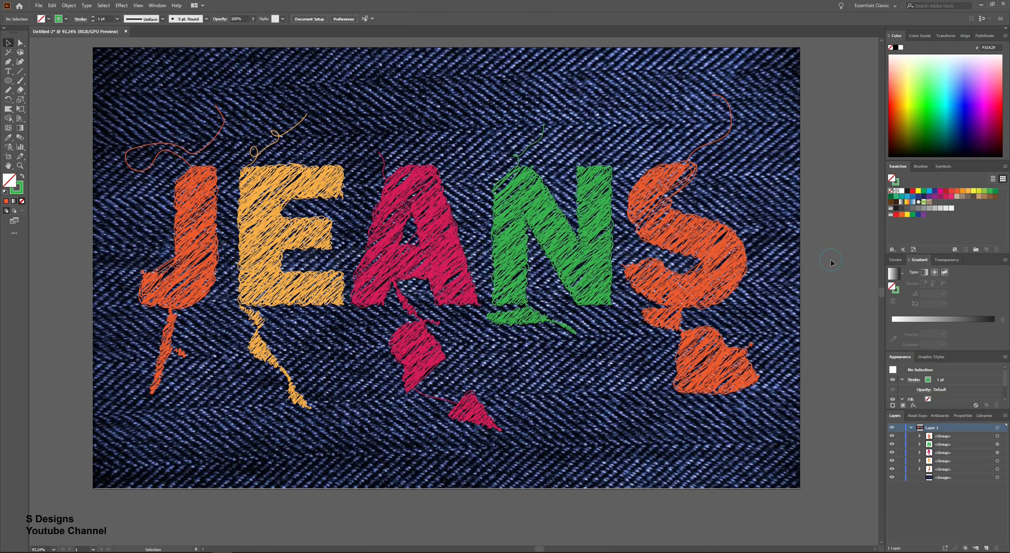
pyautogui.moveTo(406, 227)
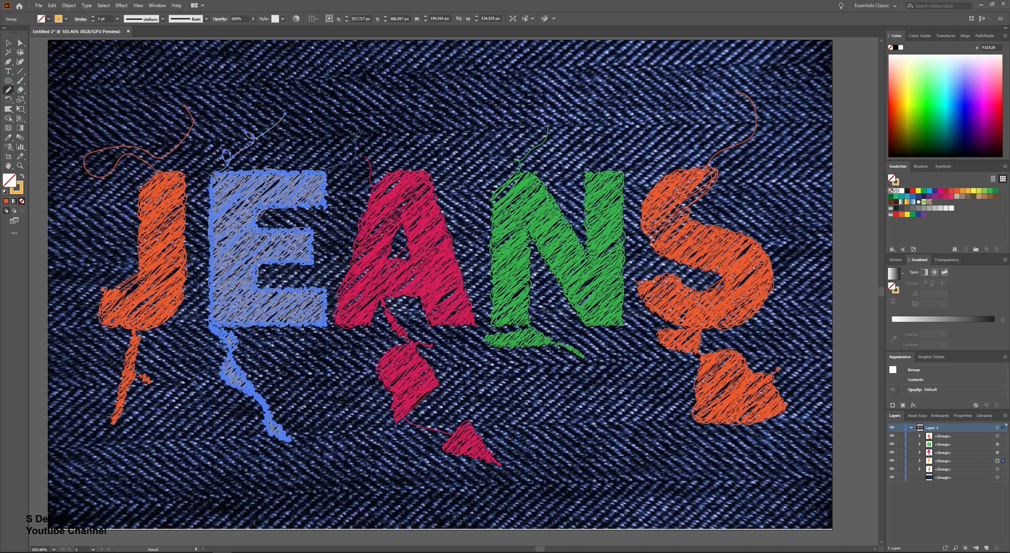
# Select the yellow E and give it the same drop shadow.
pyautogui.click(276, 252)
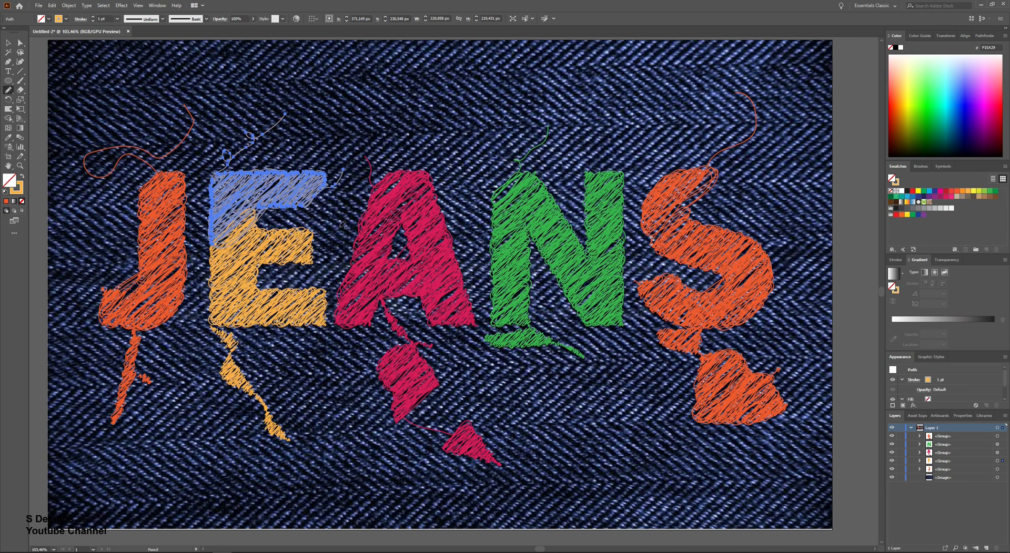
pyautogui.click(6, 42)
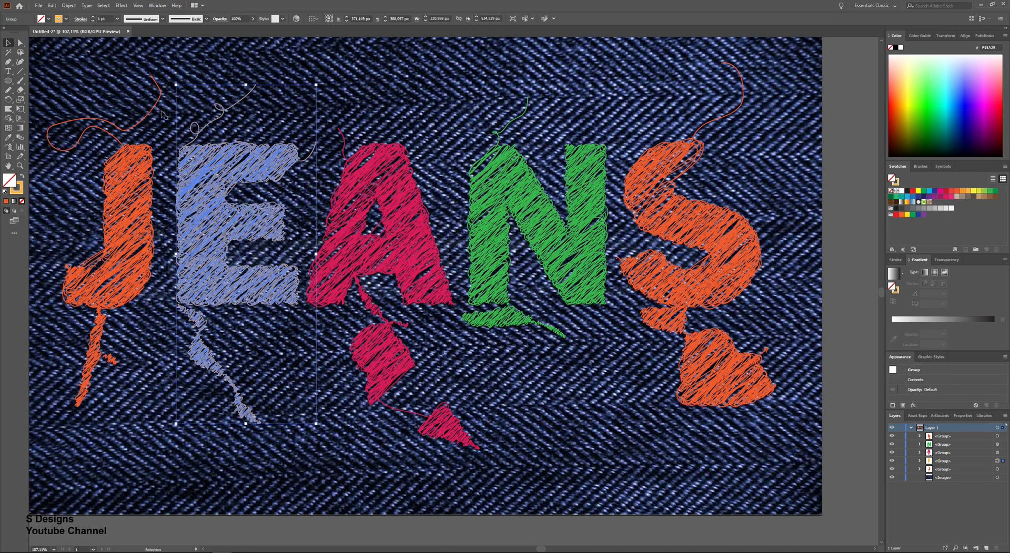
pyautogui.click(121, 6)
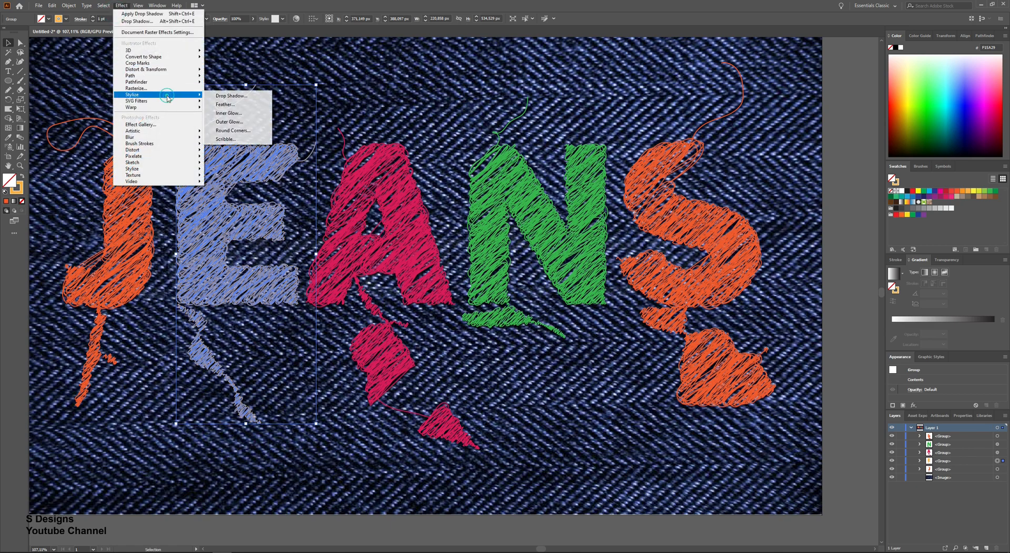
pyautogui.click(231, 96)
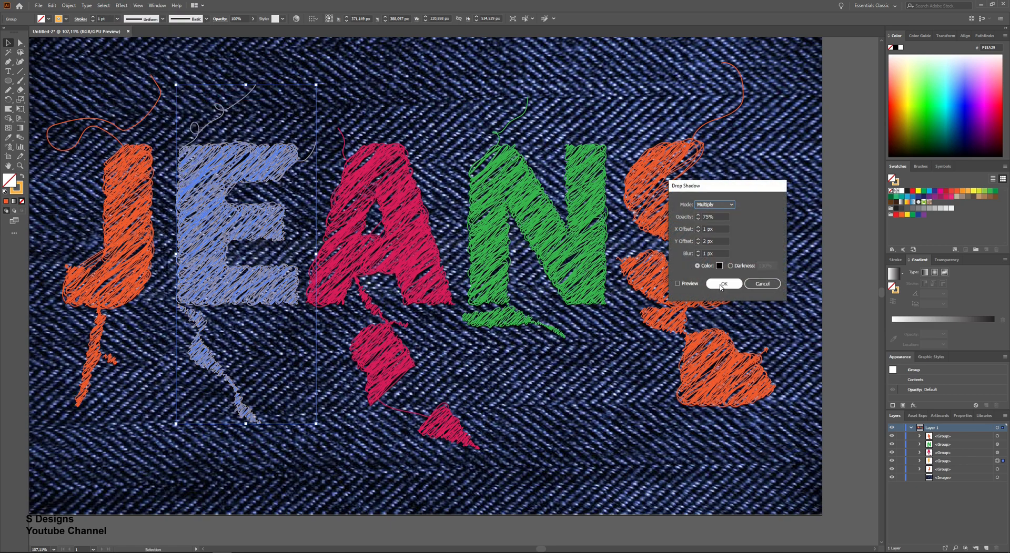
pyautogui.click(724, 284)
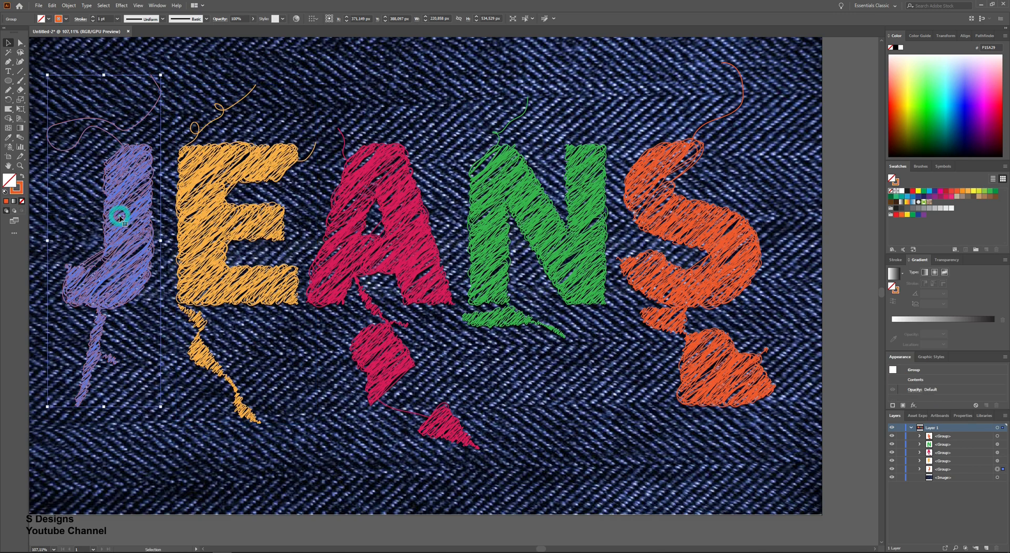
# Reapply the drop shadow effect to the orange J and the S.
pyautogui.click(117, 6)
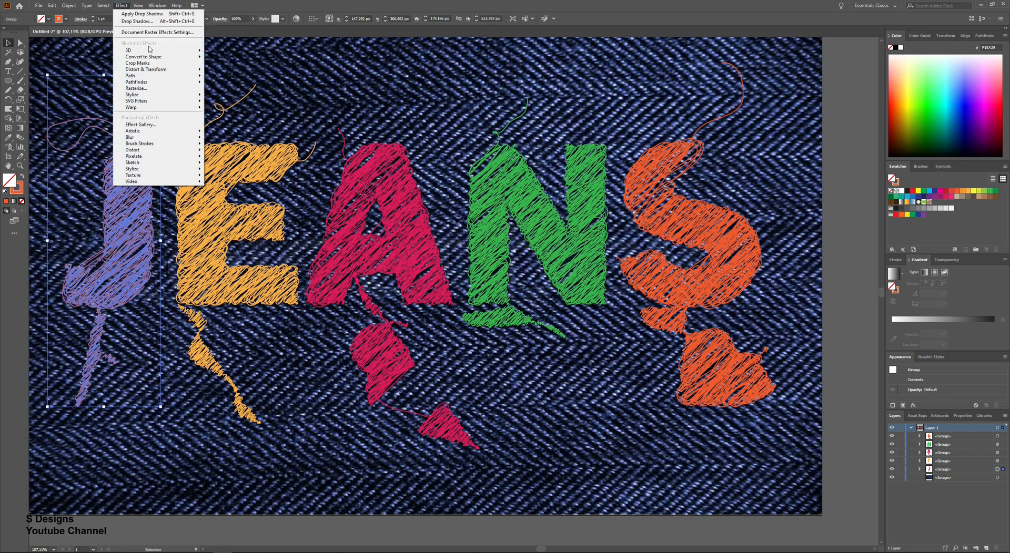
pyautogui.click(147, 21)
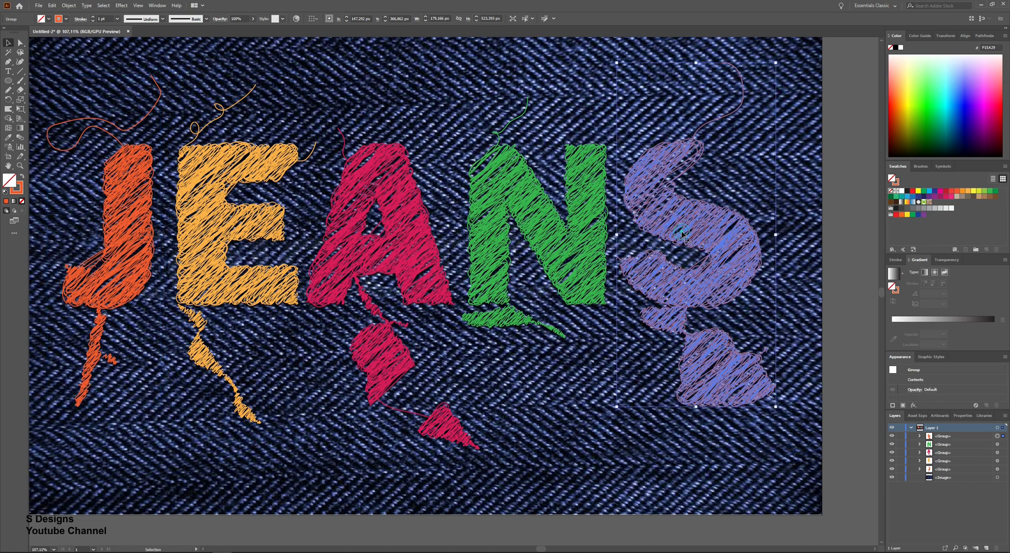
pyautogui.click(141, 7)
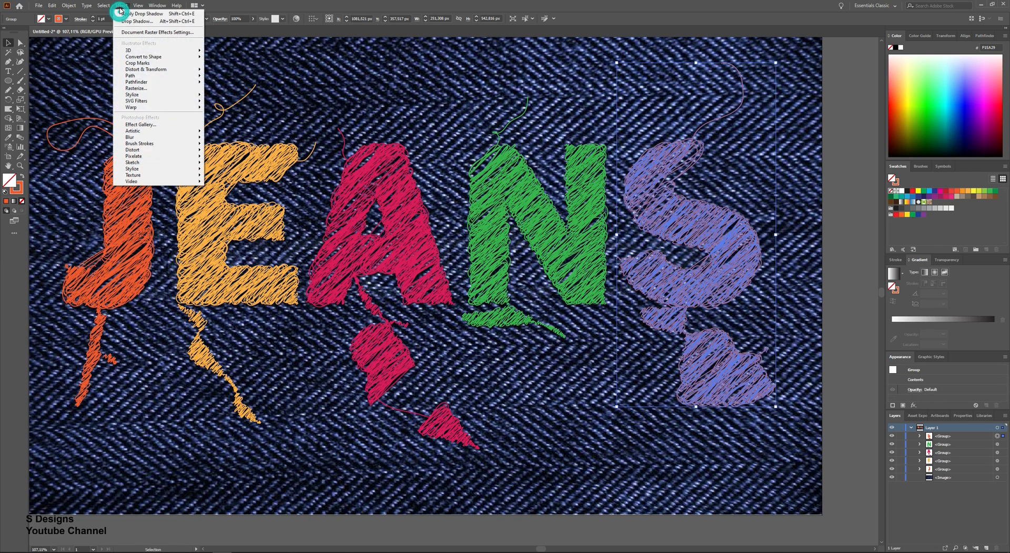
pyautogui.click(141, 21)
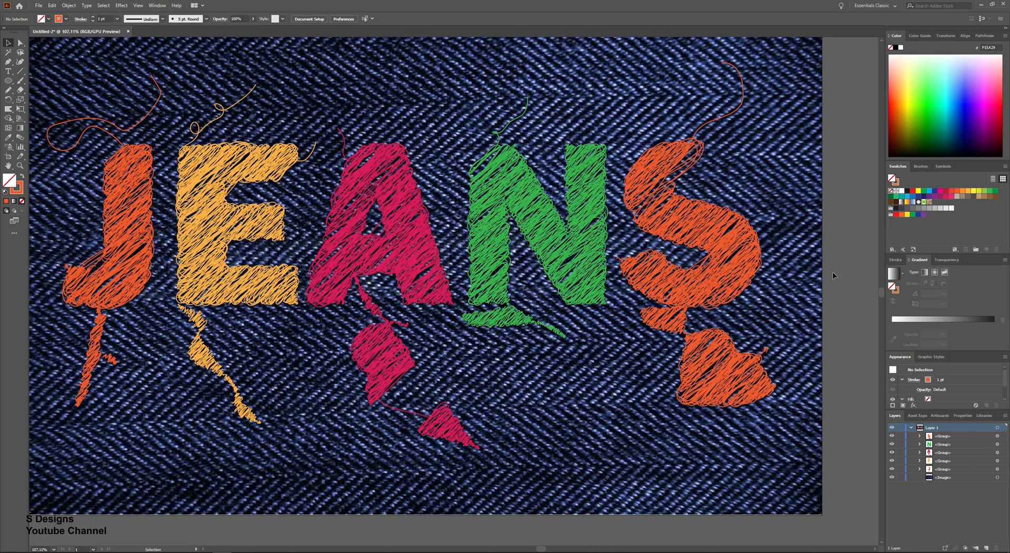
# Hand-draw a thin violet drip stroke with the Pencil beside the orange J's drip and select it.
pyautogui.press('Ctrl+-')
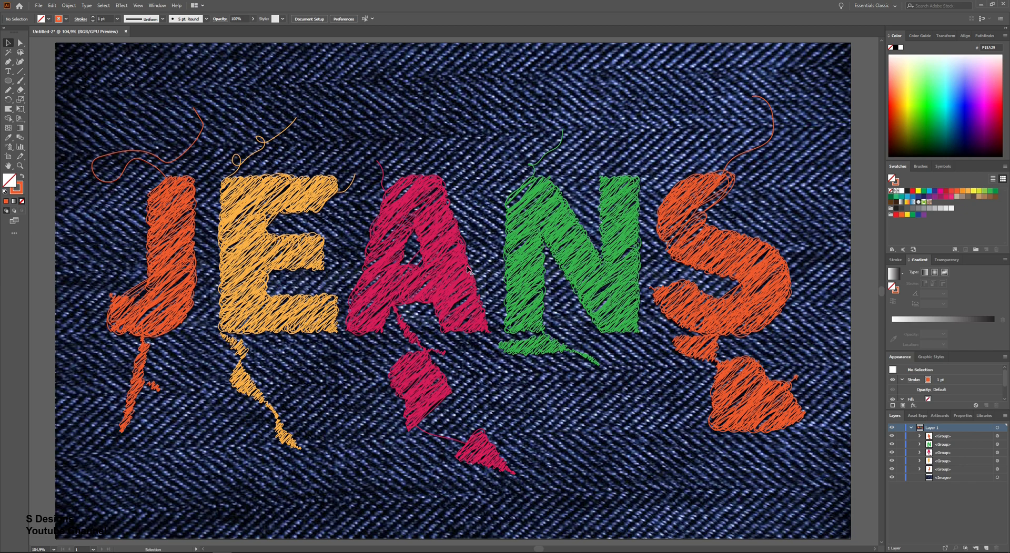
pyautogui.click(427, 227)
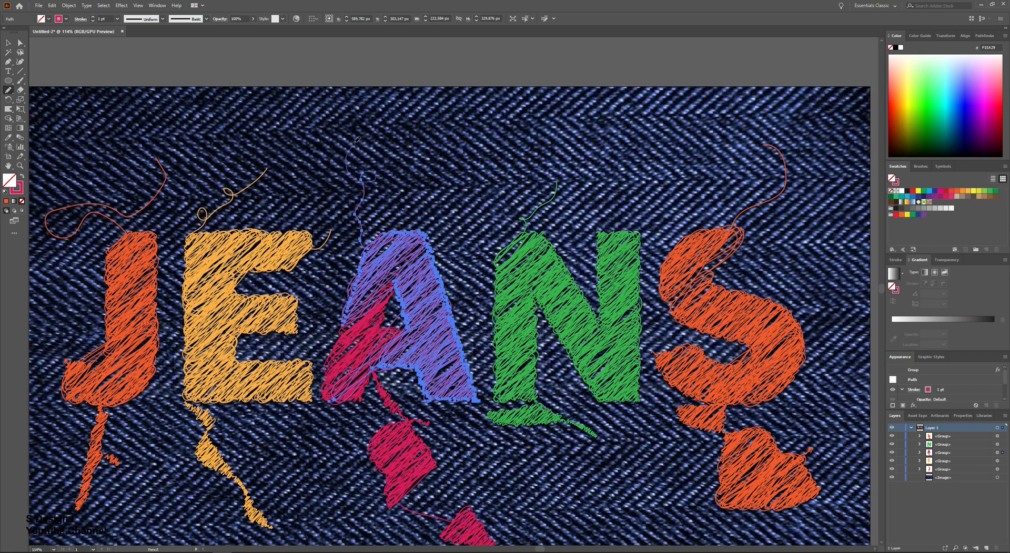
pyautogui.click(6, 42)
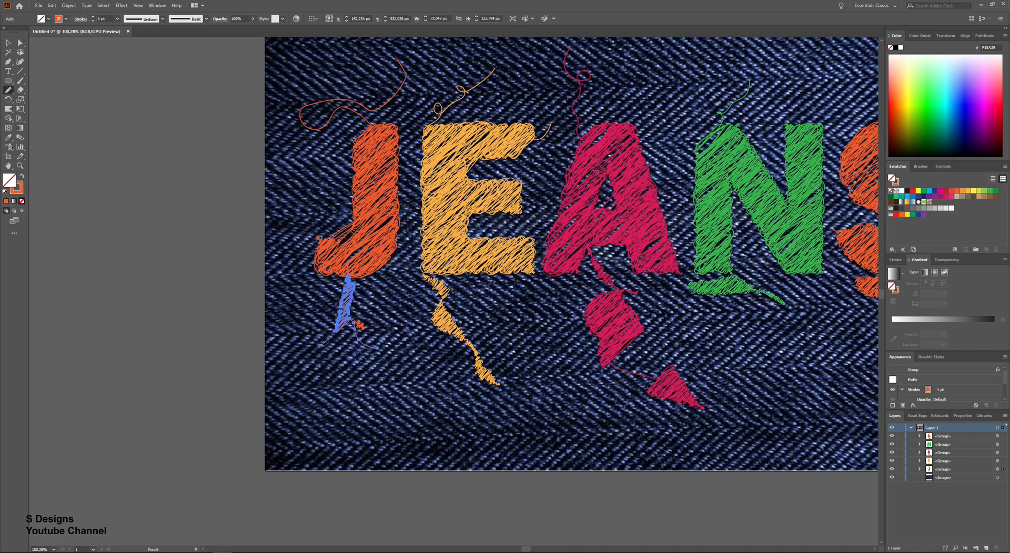
pyautogui.click(345, 309)
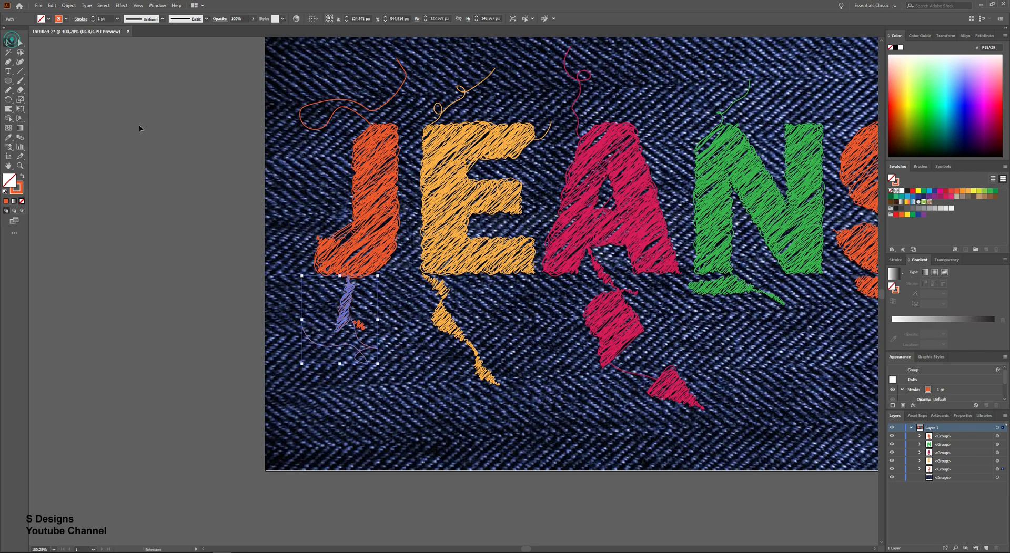